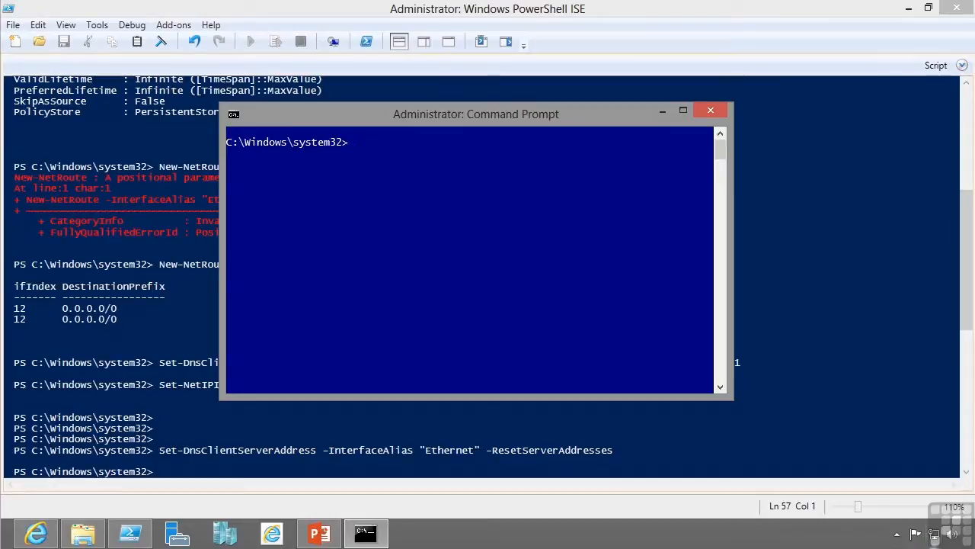
{"action": "mouse_move", "coordinate": [530, 326]}
{"action": "type", "text": "ipconfig"}
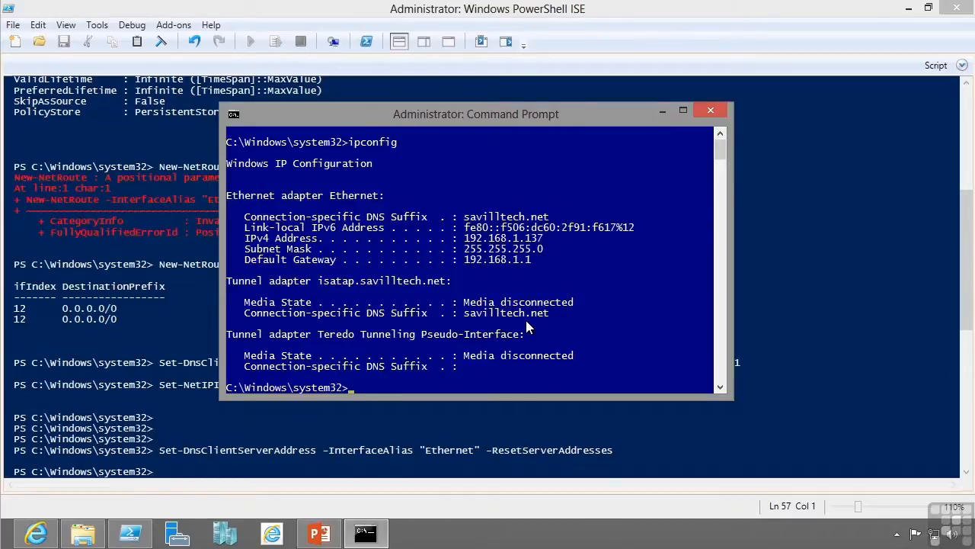
{"action": "mouse_move", "coordinate": [536, 236]}
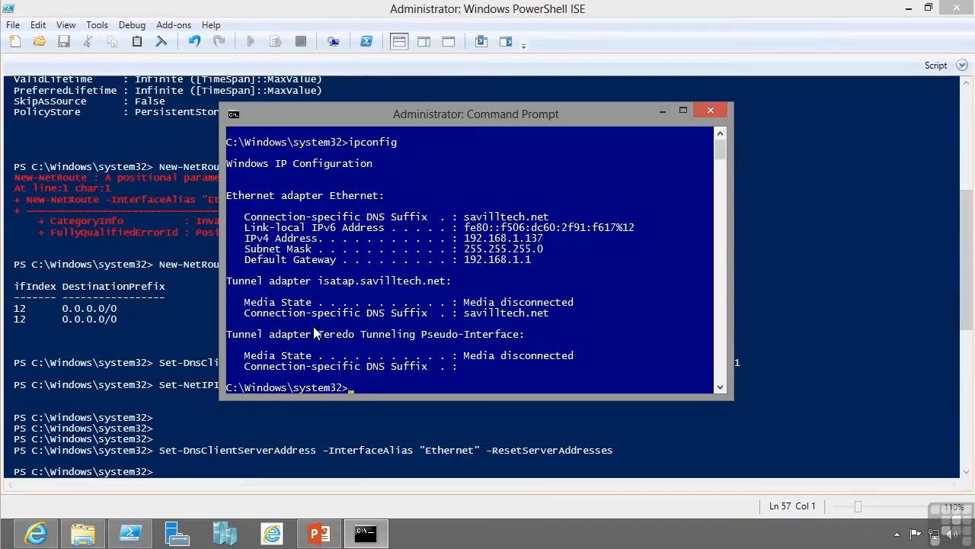
{"action": "mouse_move", "coordinate": [445, 387]}
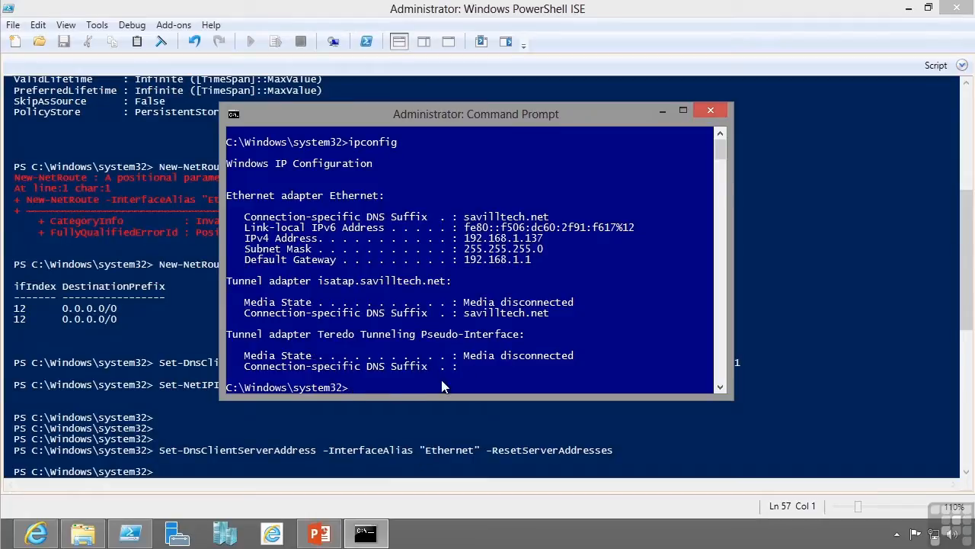
Run ipconfig /all and scroll through the adapters, physical address, DHCP and DNS servers
{"action": "type", "text": "ipconfig /all"}
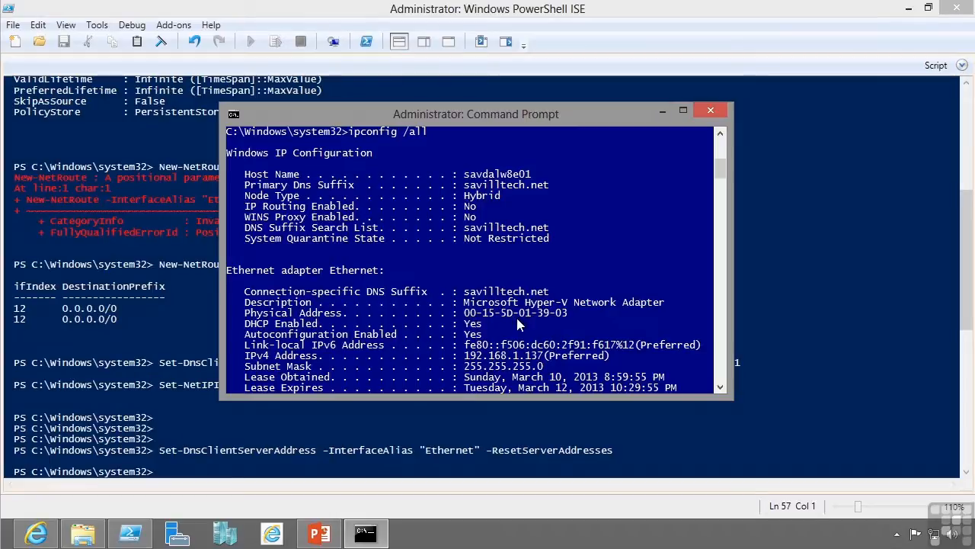
{"action": "scroll", "scroll_direction": "down", "scroll_amount": 3}
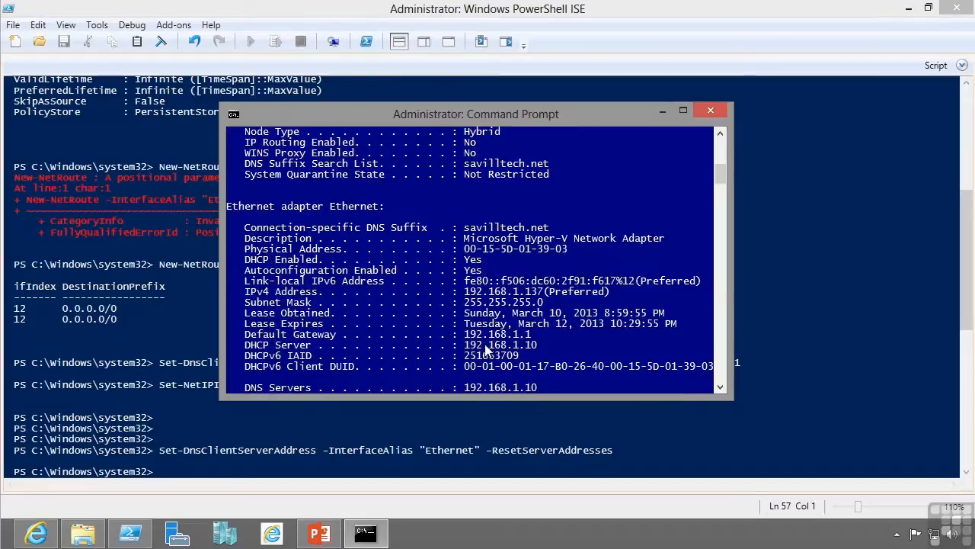
{"action": "scroll", "scroll_direction": "down", "scroll_amount": 3}
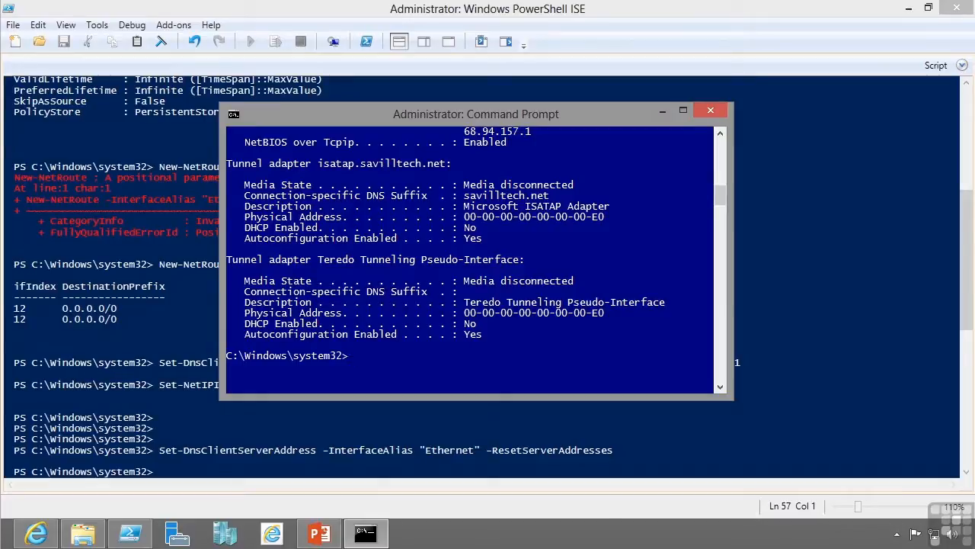
{"action": "mouse_move", "coordinate": [637, 351]}
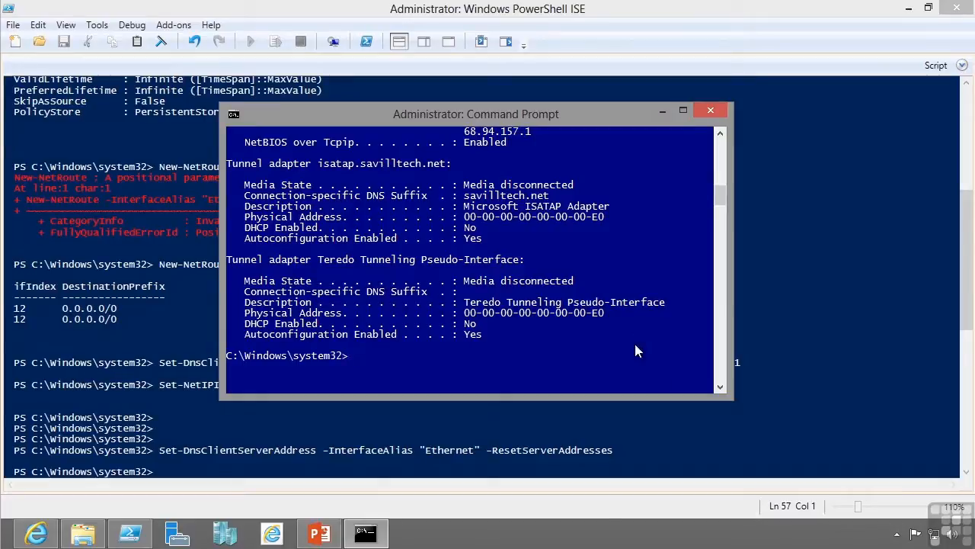
Run ipconfig /displaydns and scroll through the cached DNS records
{"action": "type", "text": "ipconfig"}
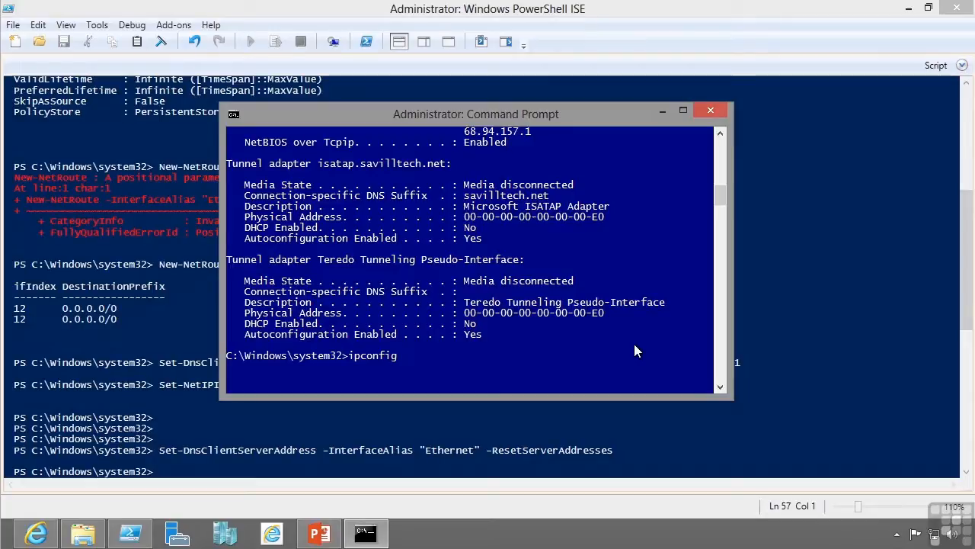
{"action": "type", "text": "/displaydn"}
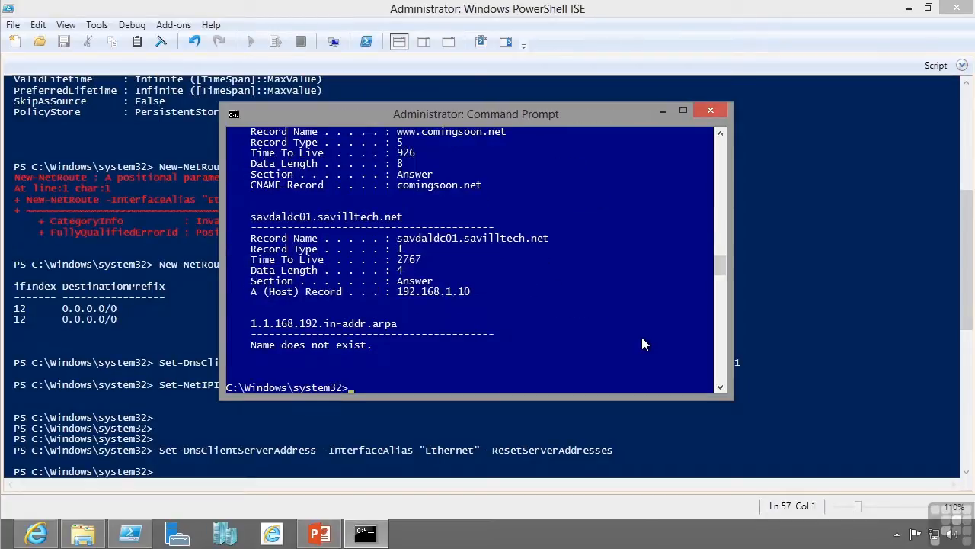
{"action": "scroll", "scroll_direction": "down", "scroll_amount": 3}
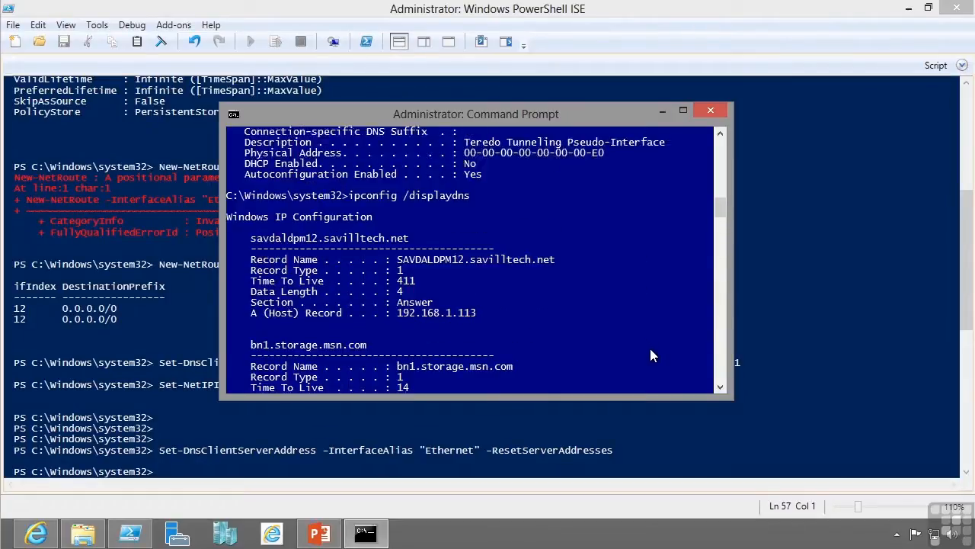
{"action": "scroll", "scroll_direction": "down", "scroll_amount": 3}
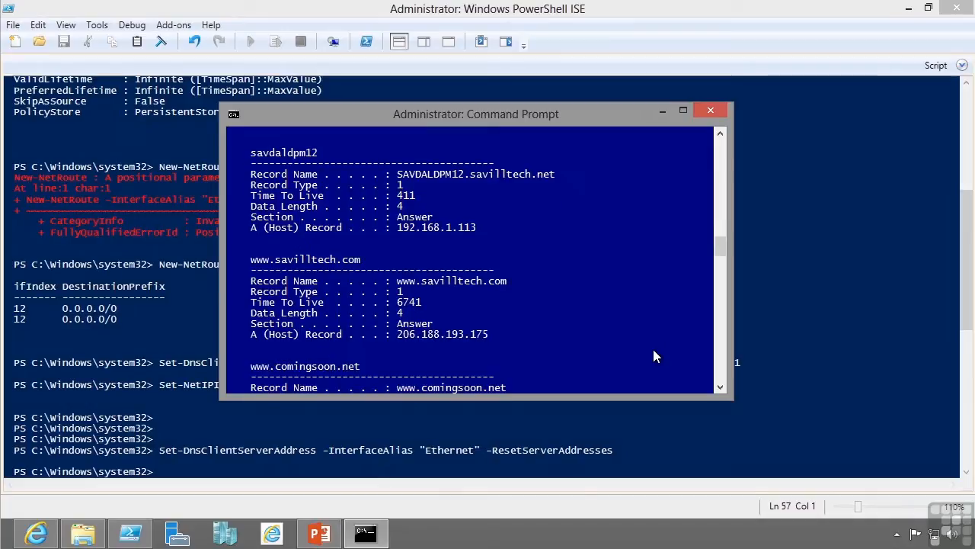
{"action": "scroll", "scroll_direction": "down", "scroll_amount": 3}
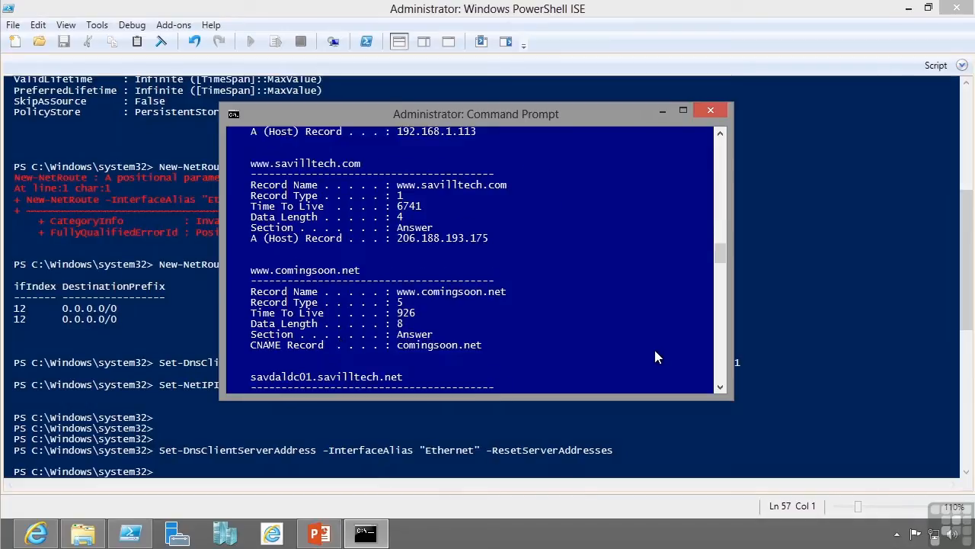
{"action": "scroll", "scroll_direction": "down", "scroll_amount": 3}
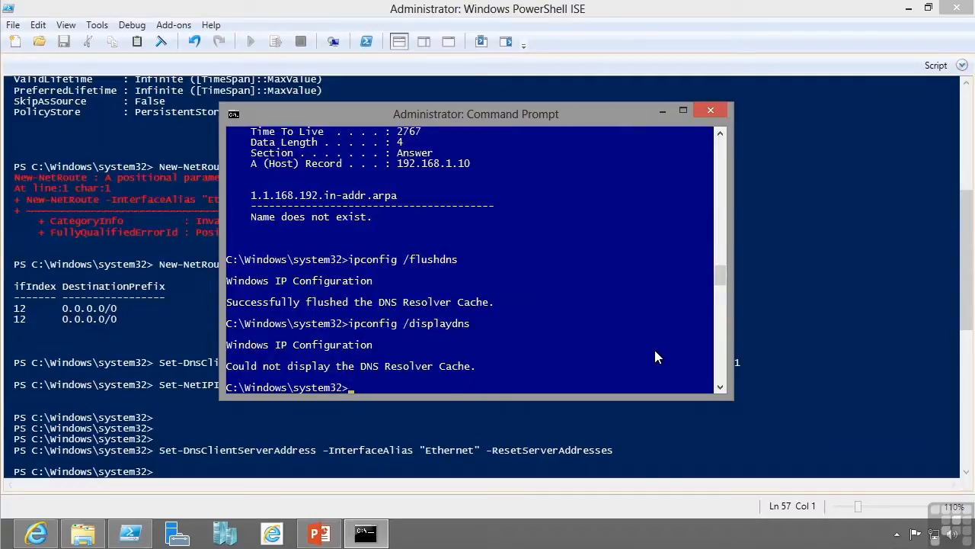
Ping savdaldc01, resolving to 192.168.1.10 with four replies and 0% loss
{"action": "type", "text": "ping"}
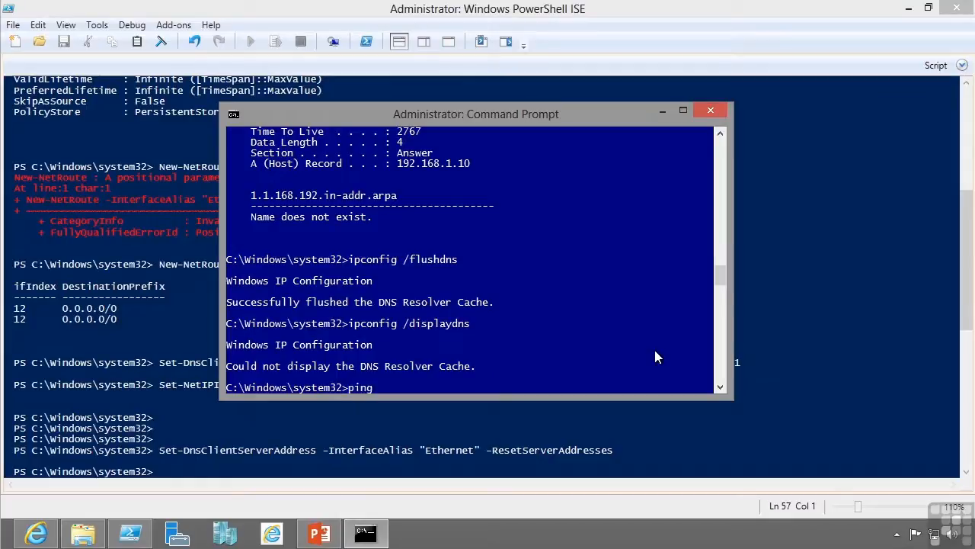
{"action": "type", "text": "savdaldc01"}
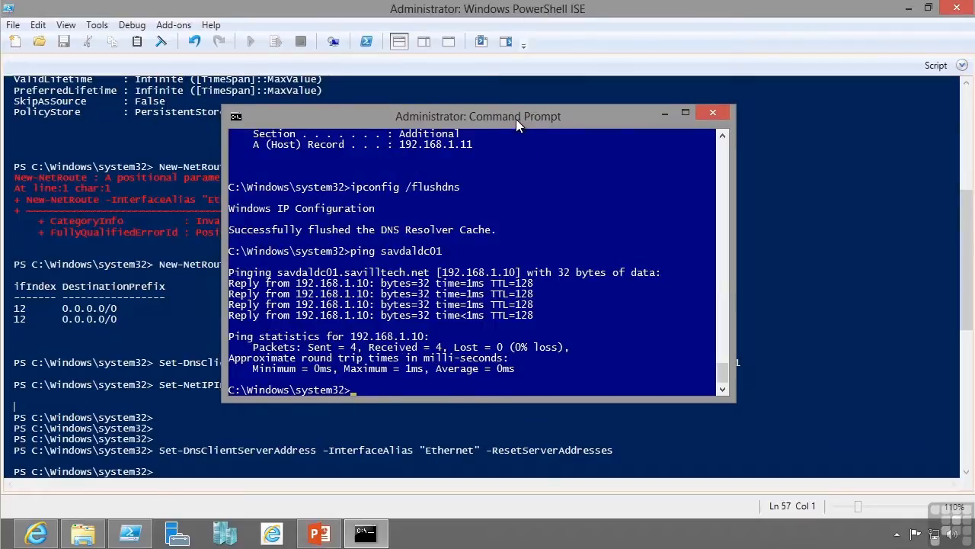
Run ipconfig /renew then ipconfig /release on the adapter's DHCP lease
{"action": "type", "text": "ipconfig /renew"}
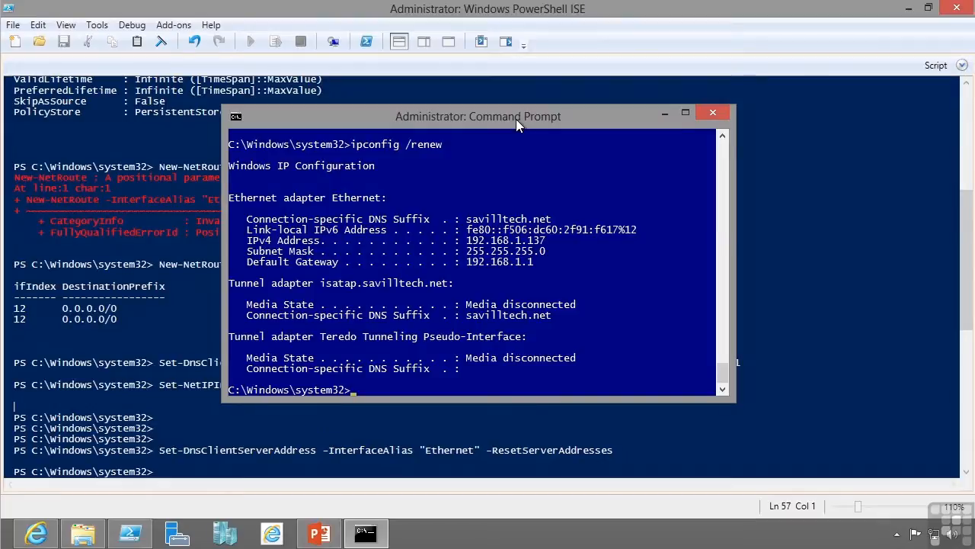
{"action": "type", "text": "ipconfig /"}
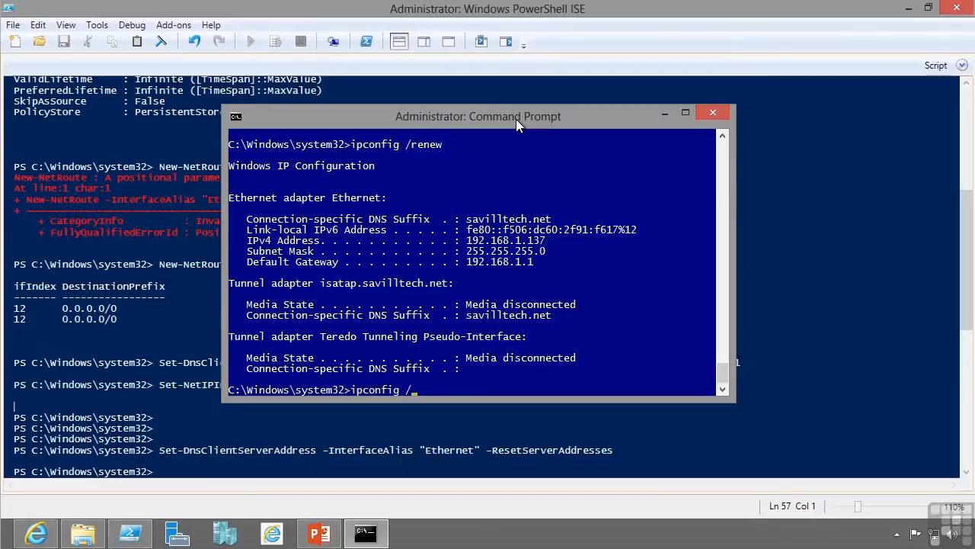
{"action": "type", "text": "release"}
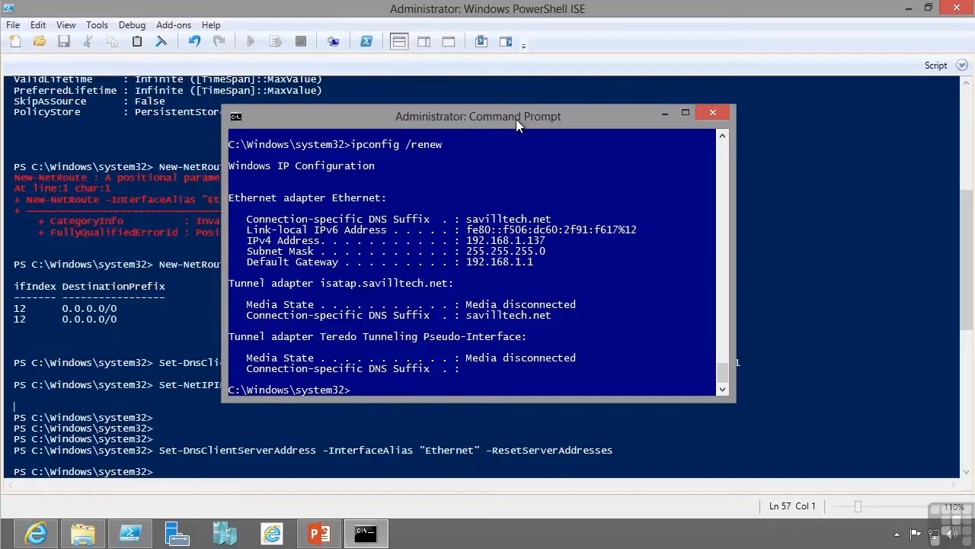
{"action": "type", "text": "ping"}
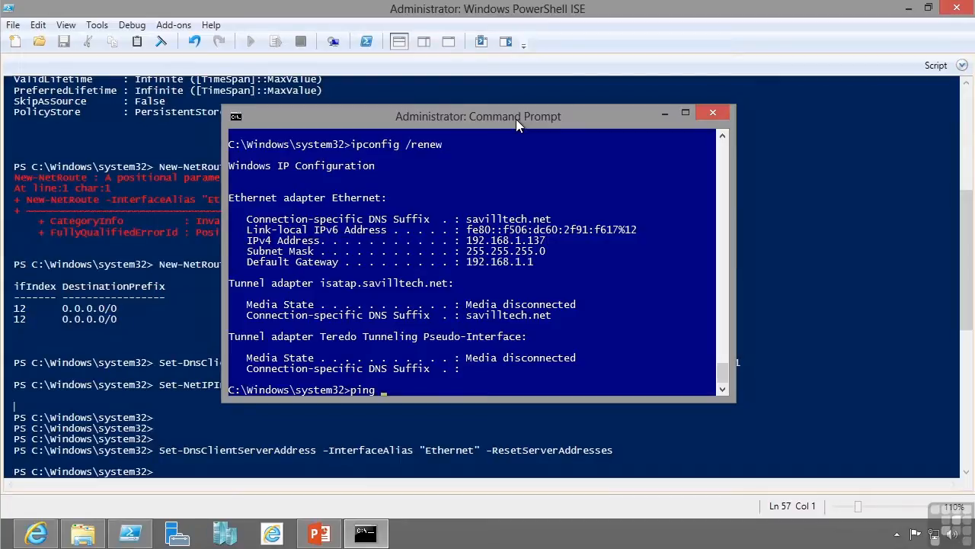
{"action": "type", "text": "sa"}
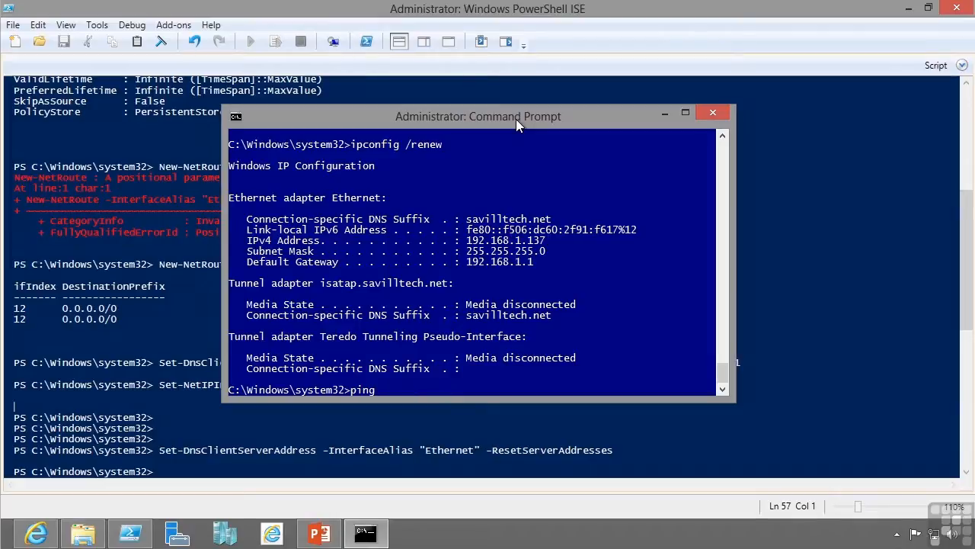
{"action": "type", "text": "192.168"}
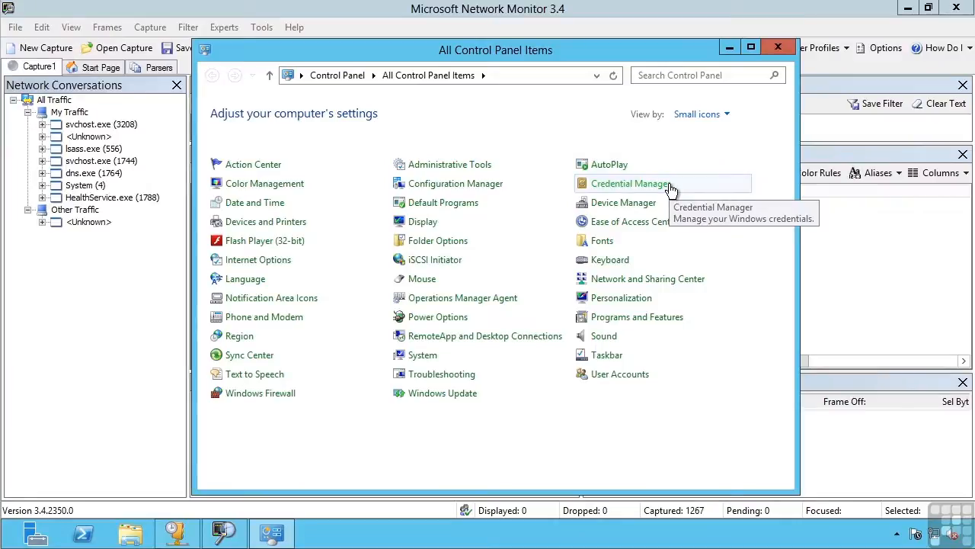
{"action": "mouse_move", "coordinate": [251, 393]}
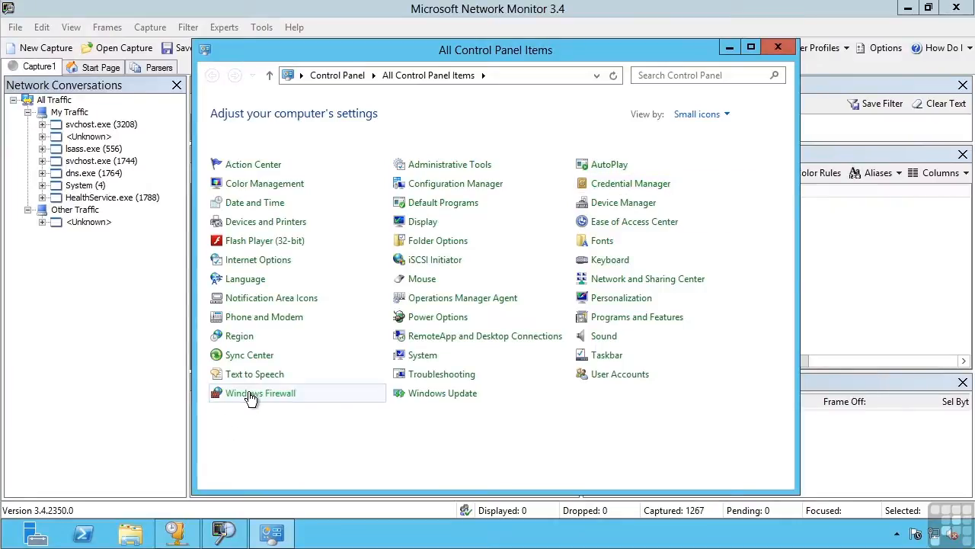
Go from Windows Firewall into the advanced console's Inbound Rules list
{"action": "left_click", "coordinate": [261, 393]}
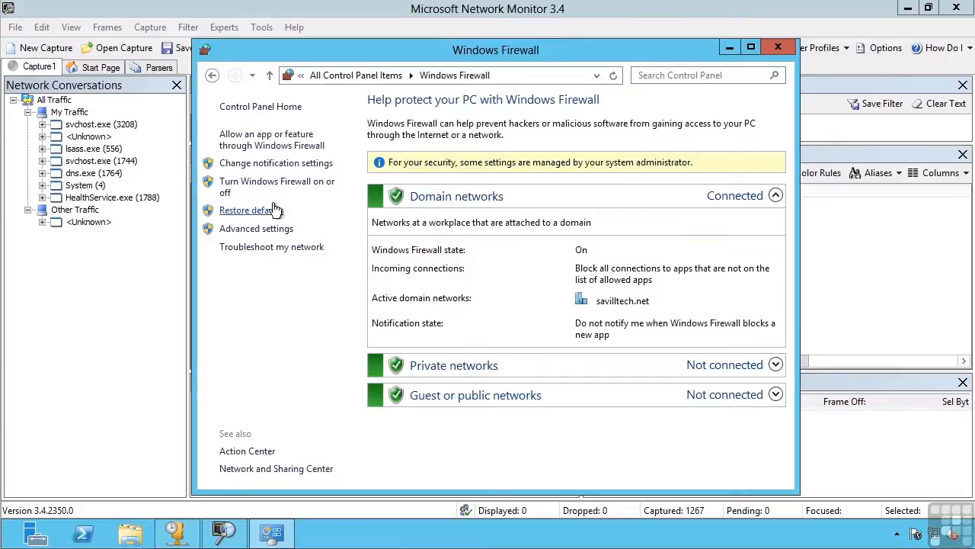
{"action": "left_click", "coordinate": [256, 229]}
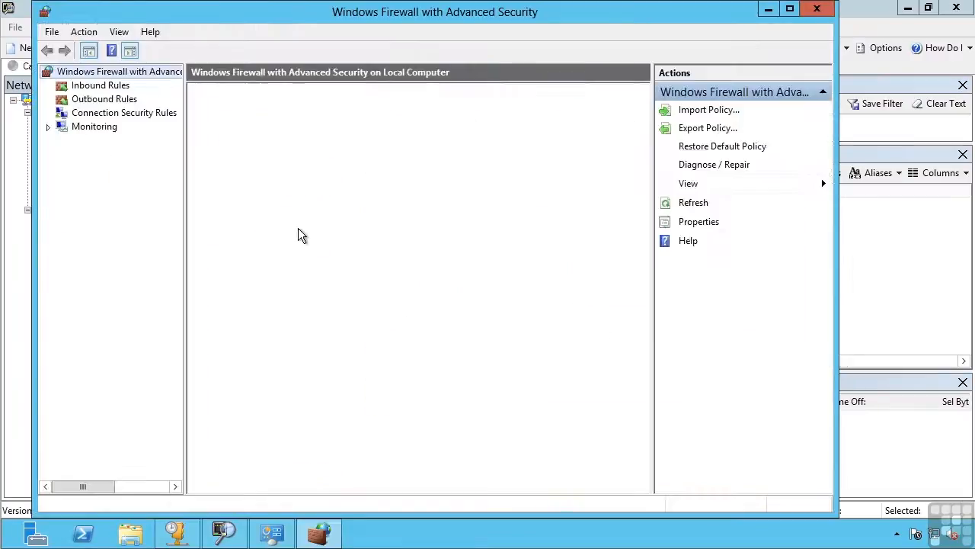
{"action": "left_click", "coordinate": [100, 86]}
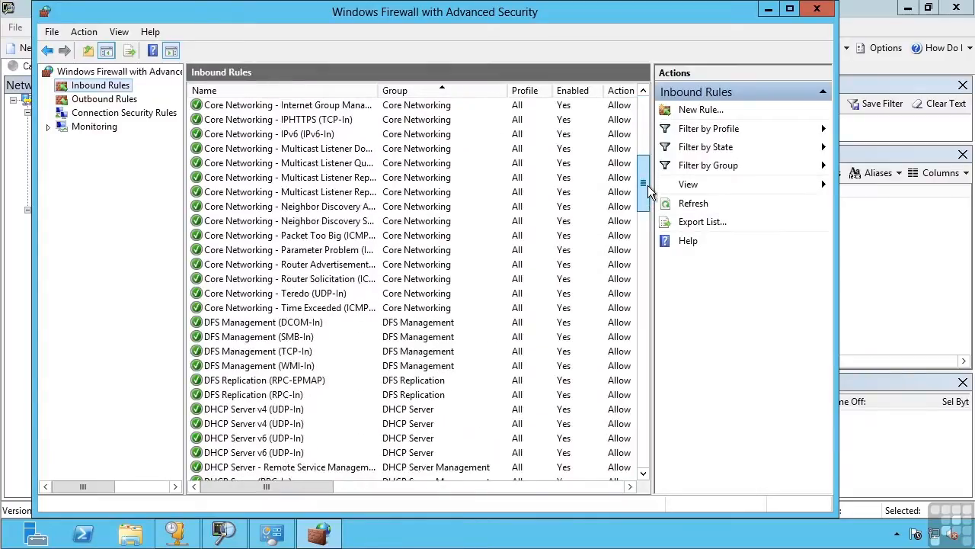
Select the File and Printer Sharing (Echo Request - ICMPv4-In) inbound rule
{"action": "scroll", "scroll_direction": "down", "scroll_amount": 3}
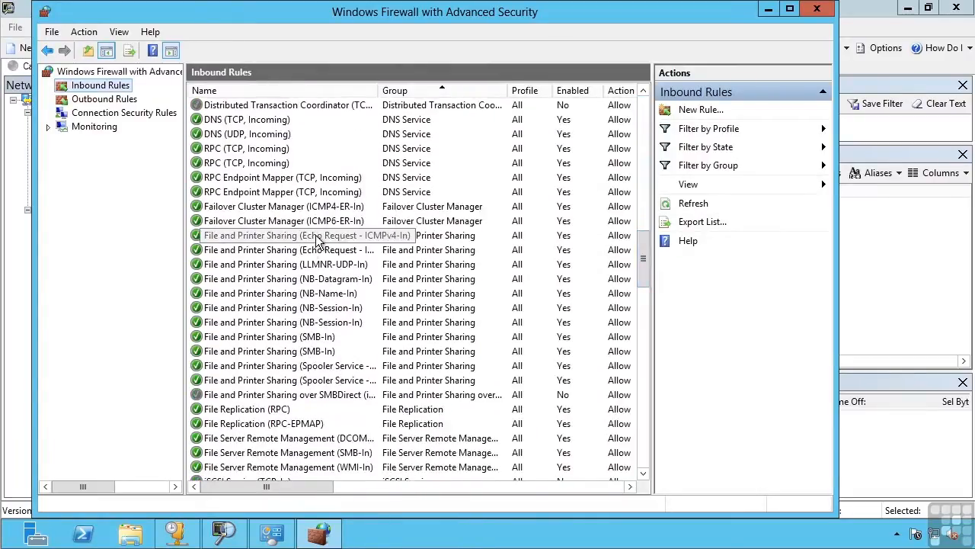
{"action": "left_click", "coordinate": [289, 235]}
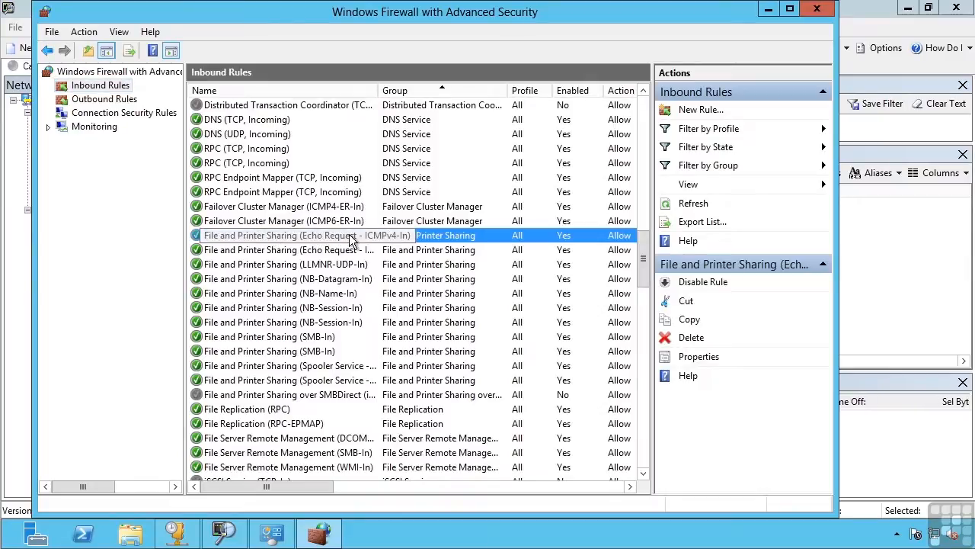
{"action": "left_click", "coordinate": [305, 250]}
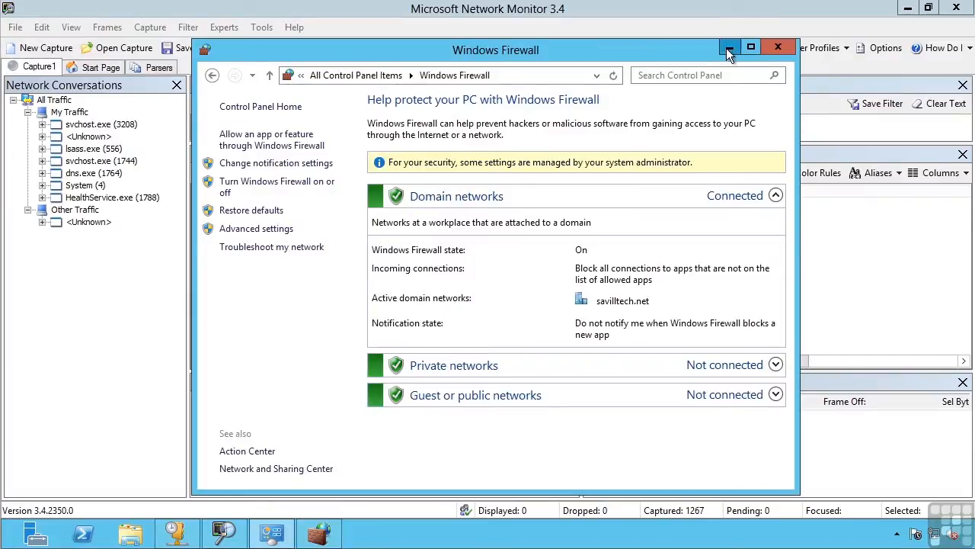
Minimize Windows Firewall and ping loopback 127.0.0.1 for four replies with no loss
{"action": "left_click", "coordinate": [778, 47]}
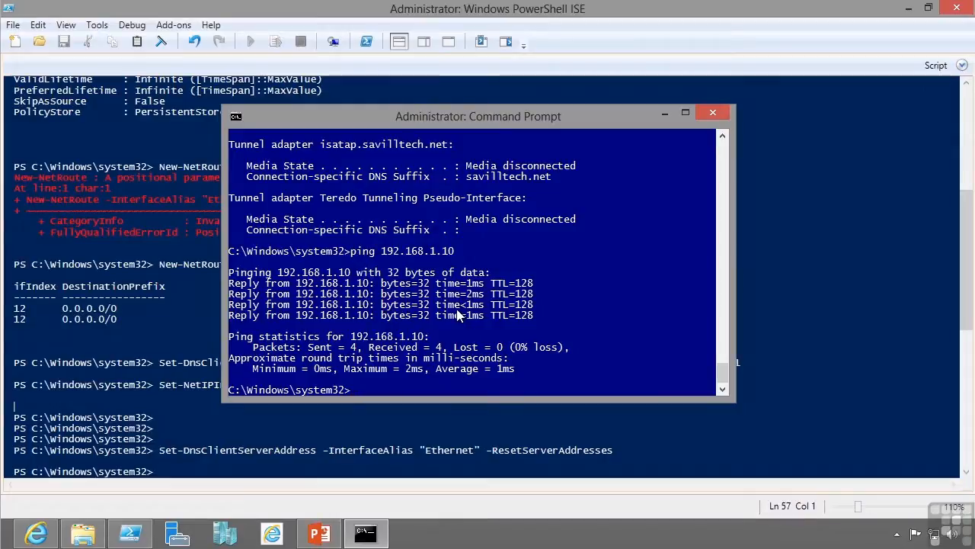
{"action": "type", "text": "ping 127."}
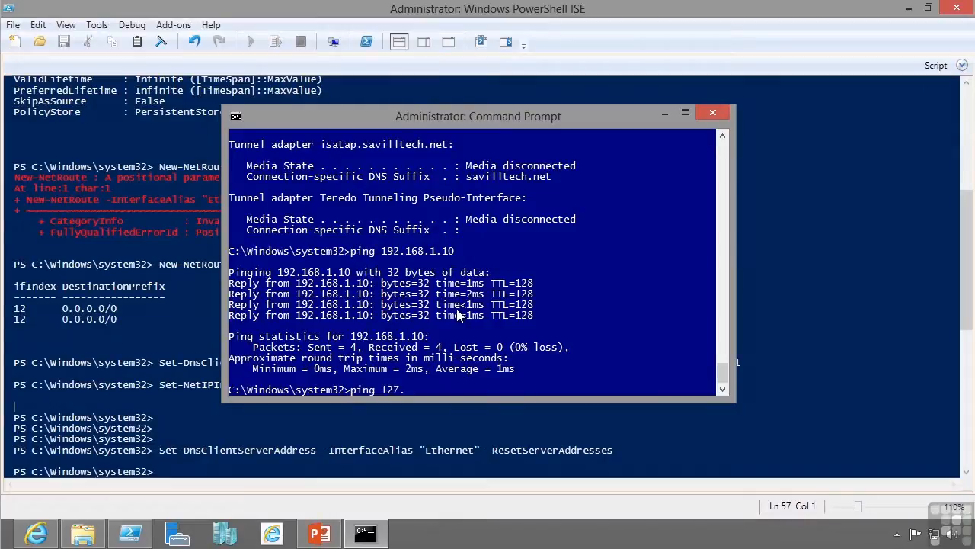
{"action": "type", "text": "0.0.1"}
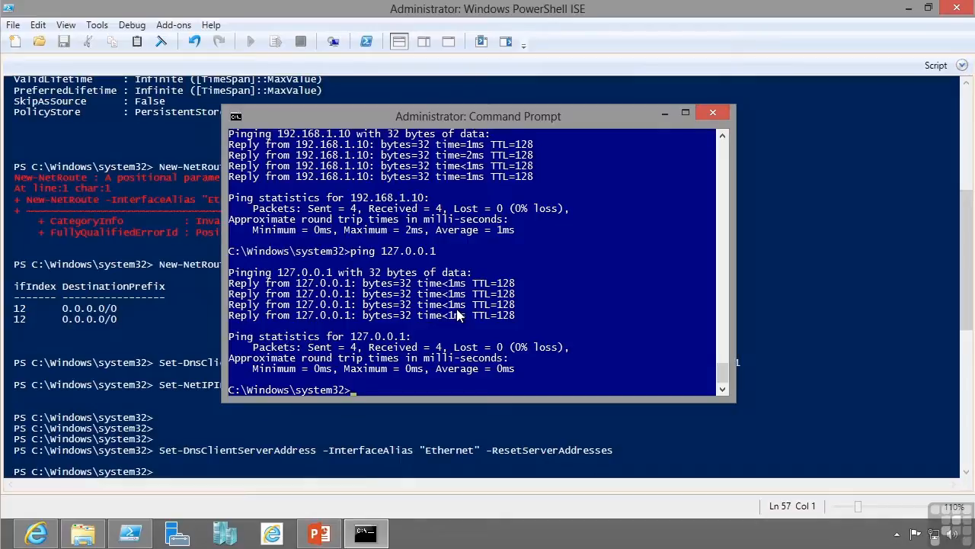
{"action": "type", "text": "tracert"}
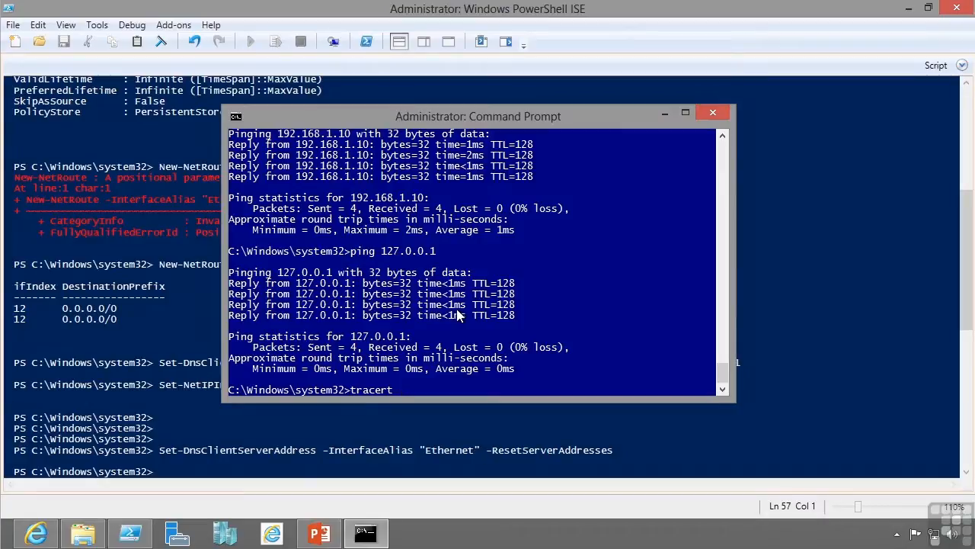
{"action": "type", "text": "www.microsoft.com"}
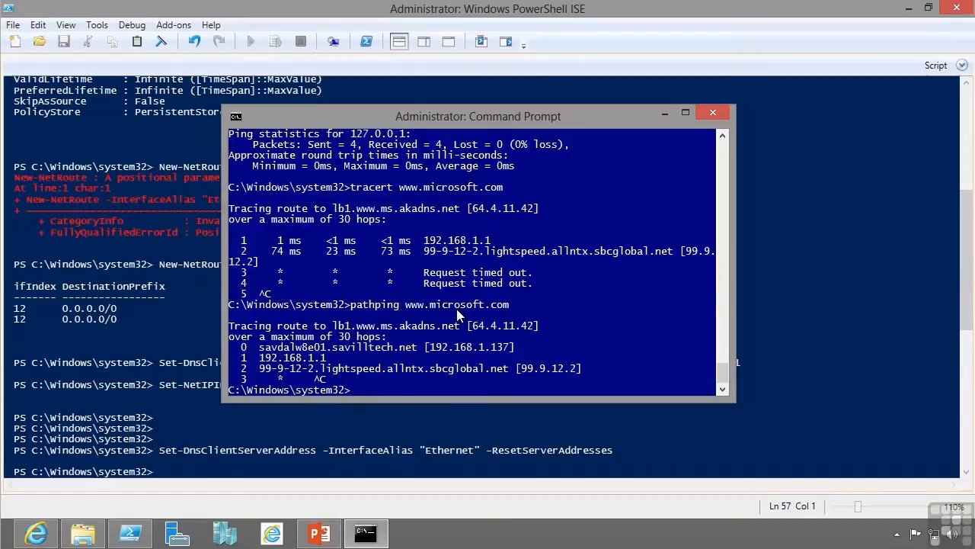
{"action": "type", "text": "route"}
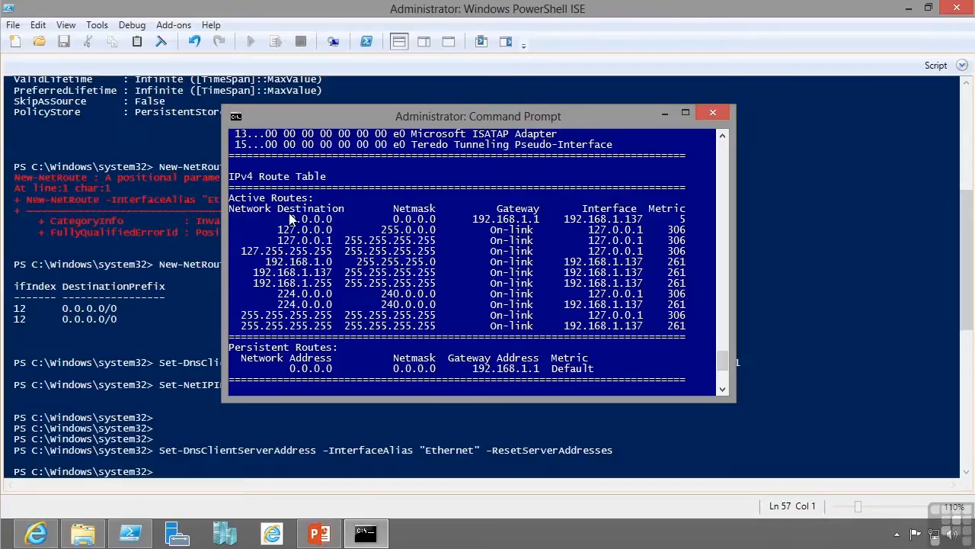
{"action": "mouse_move", "coordinate": [408, 215]}
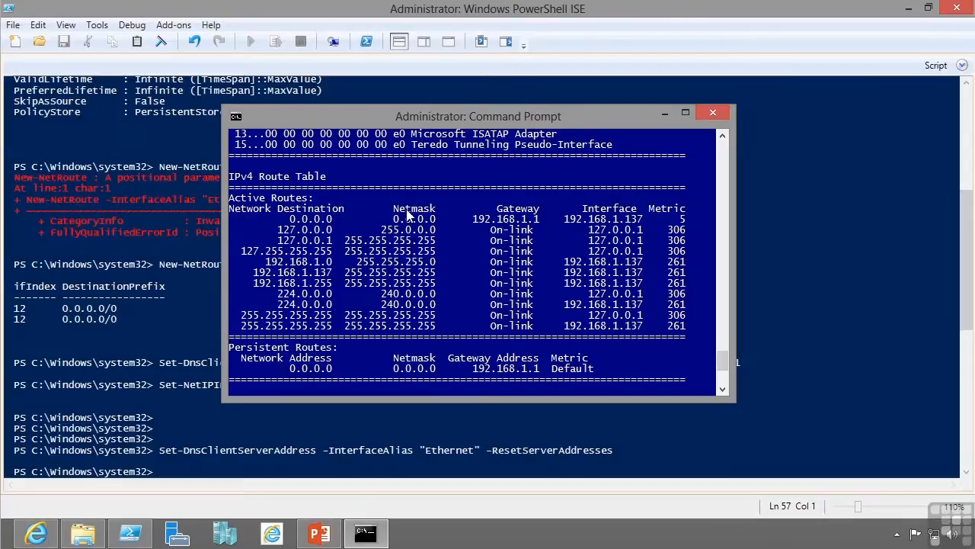
{"action": "mouse_move", "coordinate": [485, 221]}
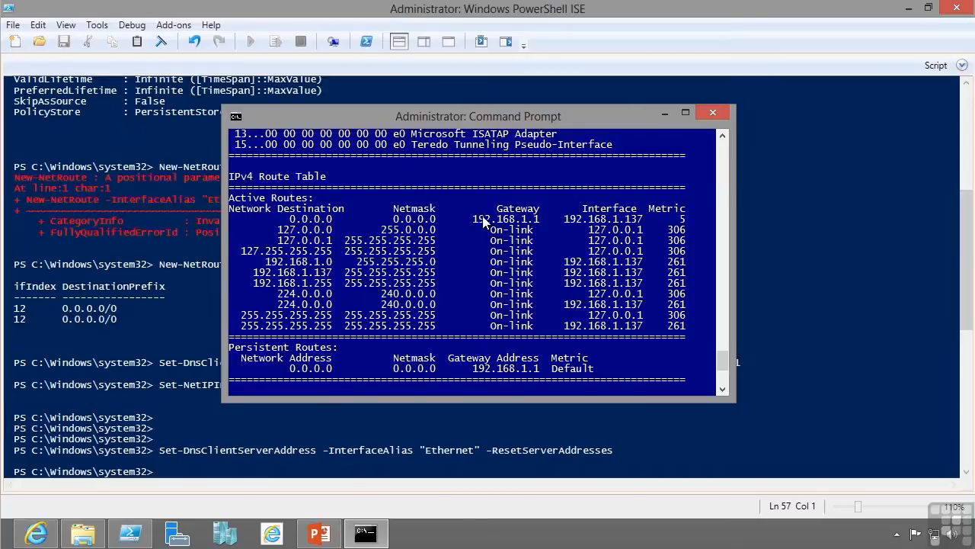
{"action": "mouse_move", "coordinate": [528, 223]}
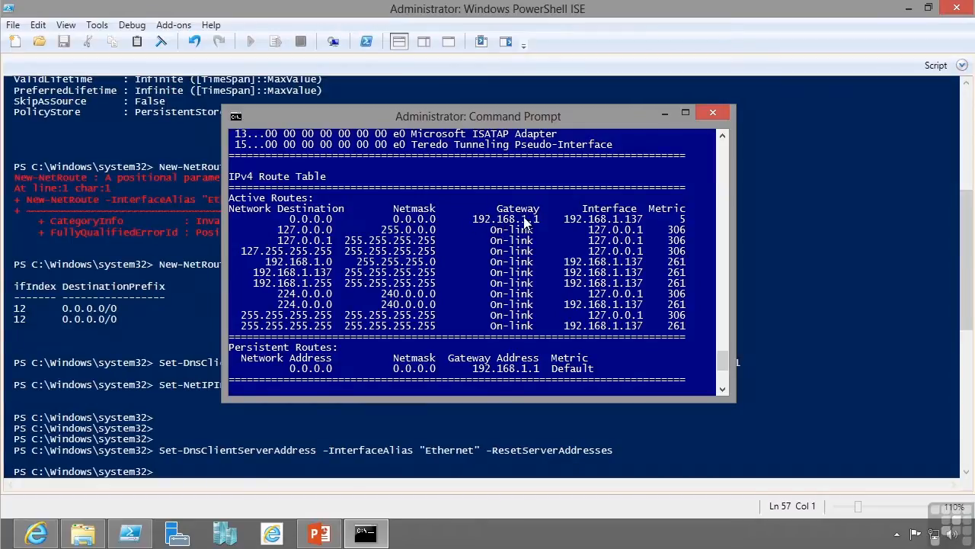
{"action": "mouse_move", "coordinate": [541, 221]}
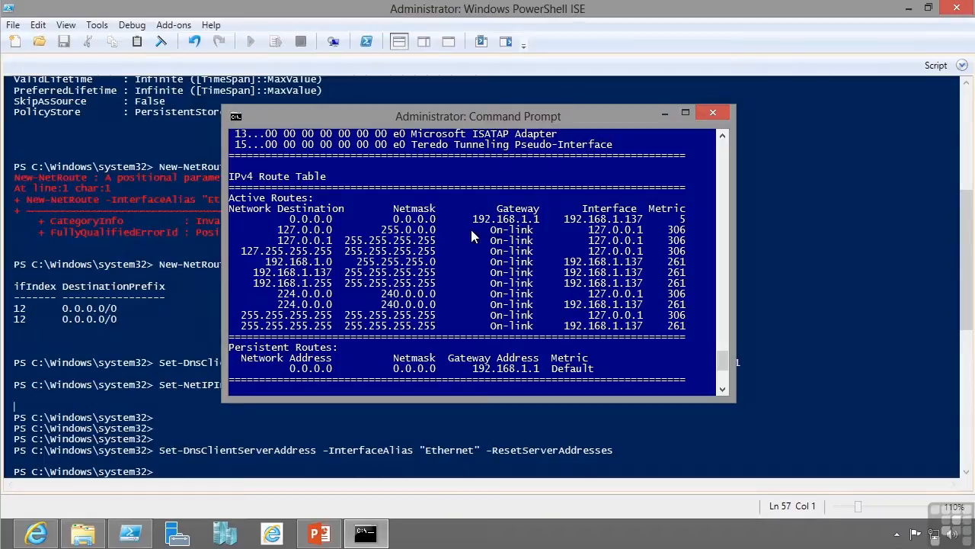
{"action": "mouse_move", "coordinate": [329, 251]}
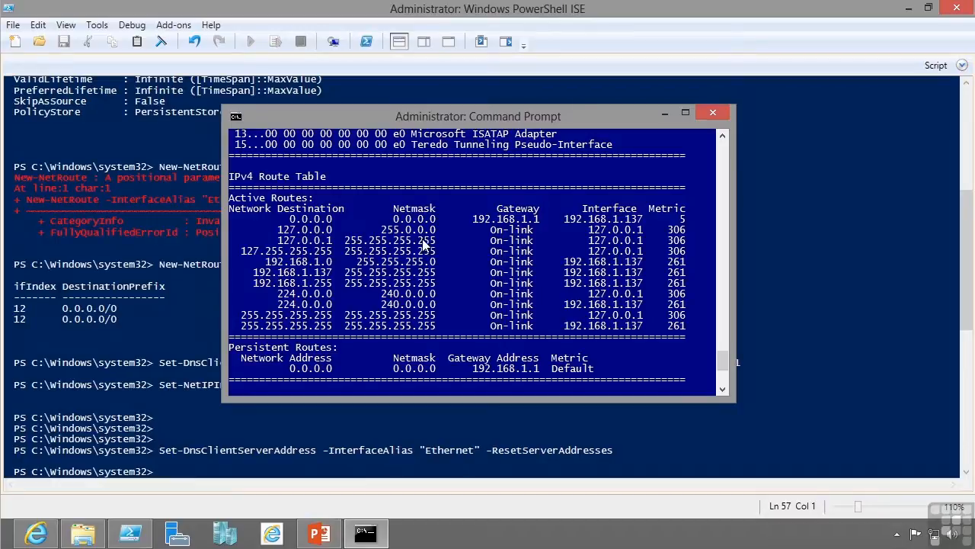
{"action": "mouse_move", "coordinate": [640, 246]}
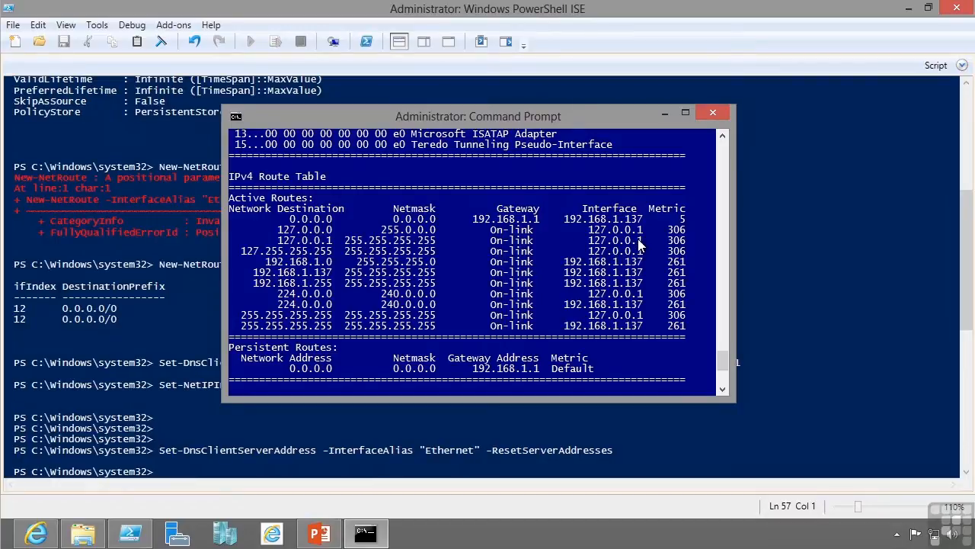
{"action": "mouse_move", "coordinate": [383, 285]}
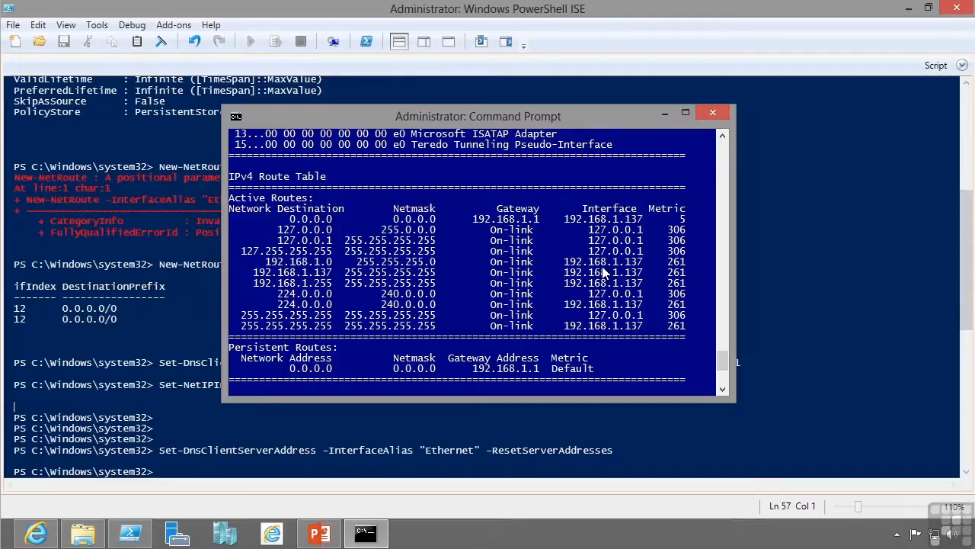
{"action": "mouse_move", "coordinate": [619, 274]}
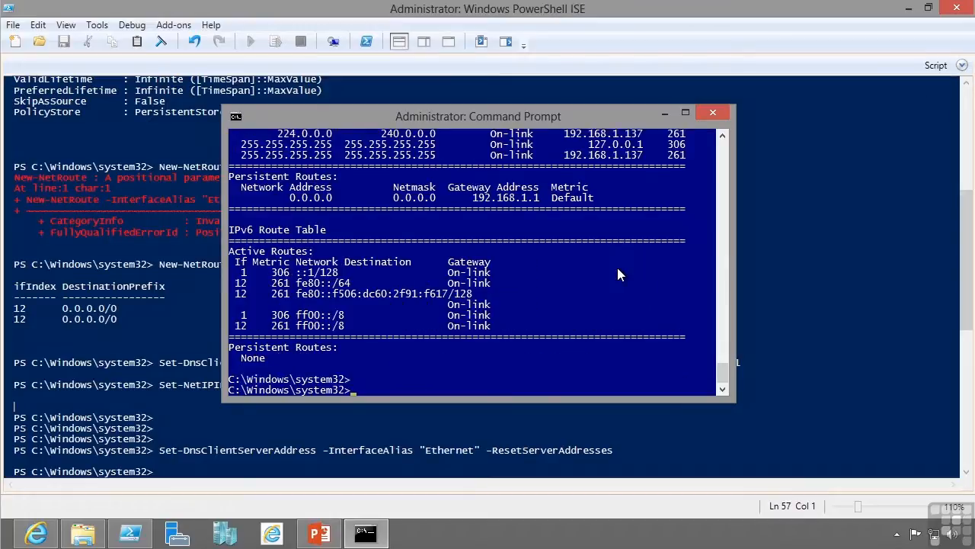
List the ARP cache with arp -a, then active connections and PIDs with netstat -ao
{"action": "type", "text": "arp"}
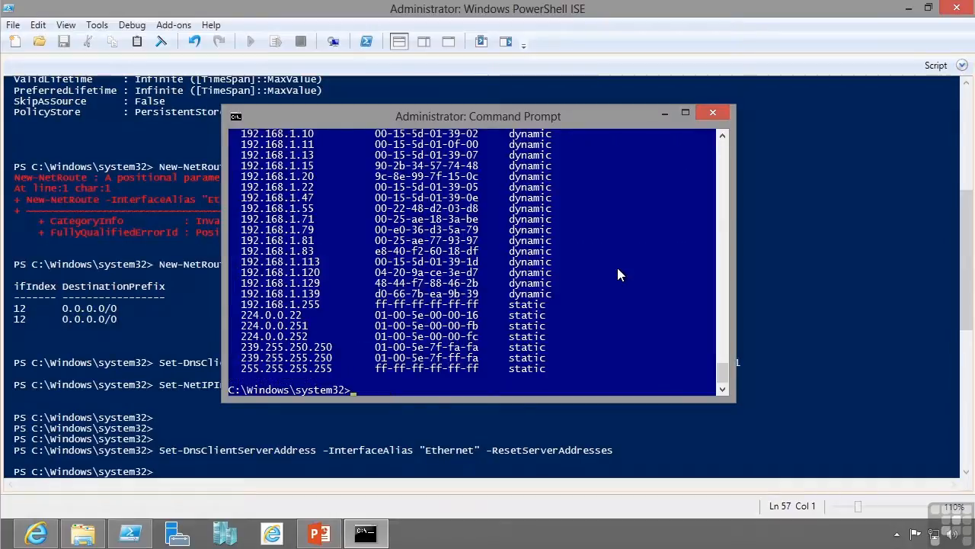
{"action": "type", "text": "netsta"}
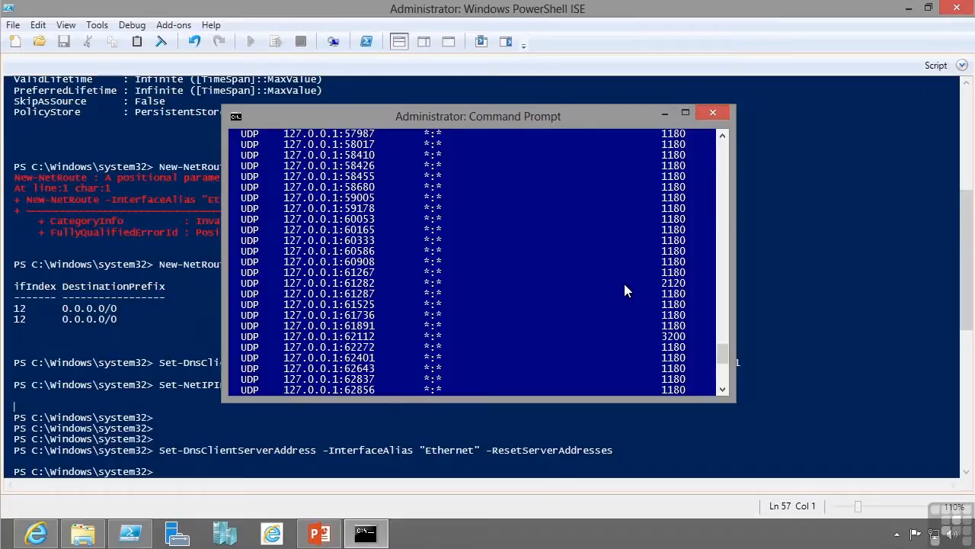
{"action": "mouse_move", "coordinate": [661, 349]}
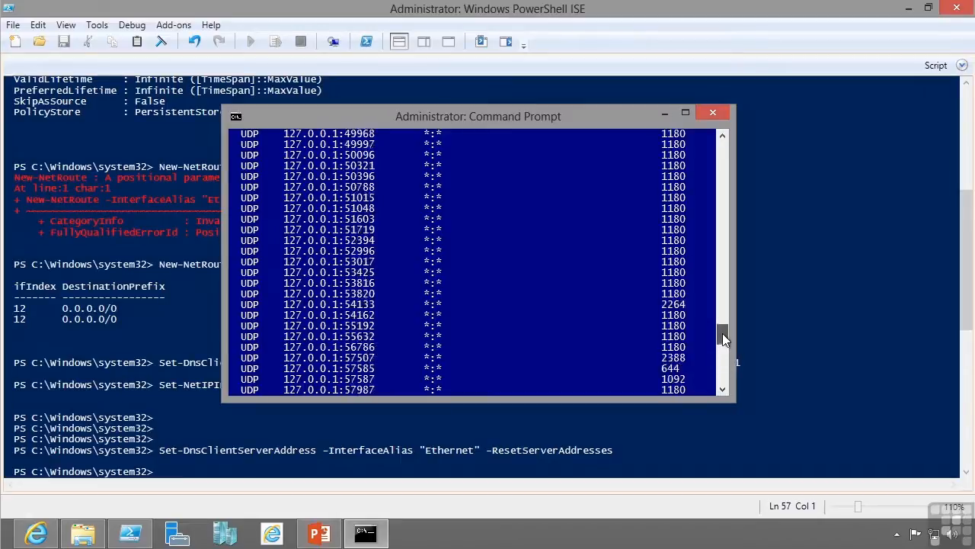
{"action": "left_click_drag", "start_coordinate": [722, 339], "coordinate": [722, 305]}
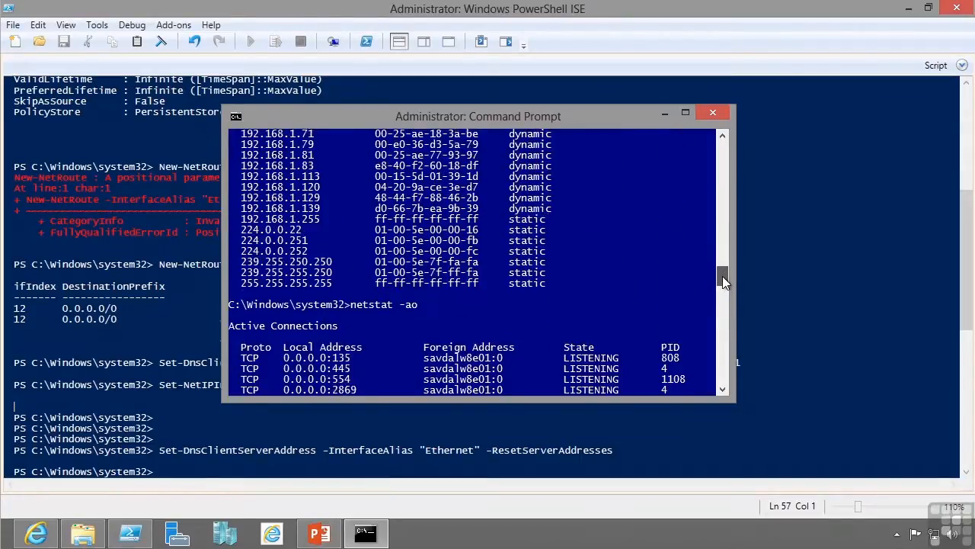
{"action": "scroll", "scroll_direction": "down", "scroll_amount": 3}
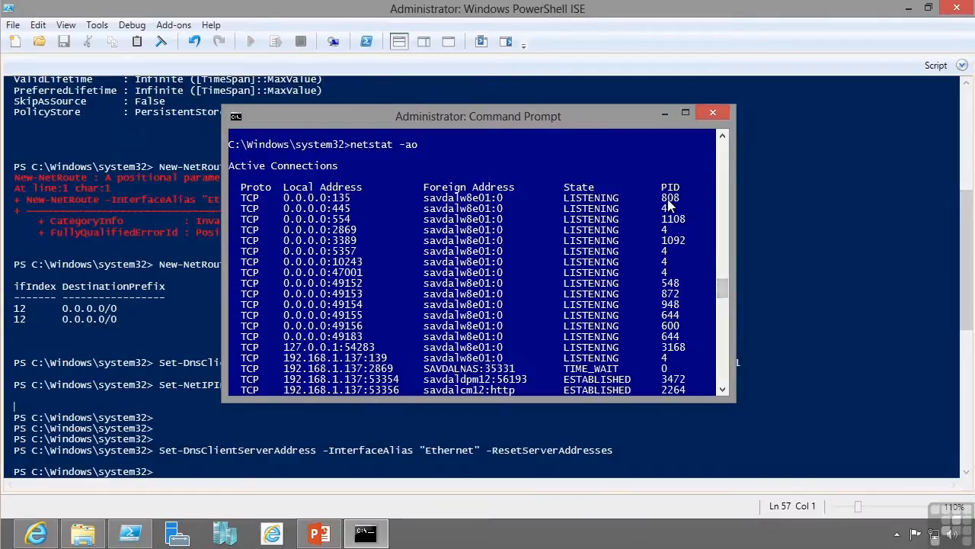
{"action": "mouse_move", "coordinate": [667, 213]}
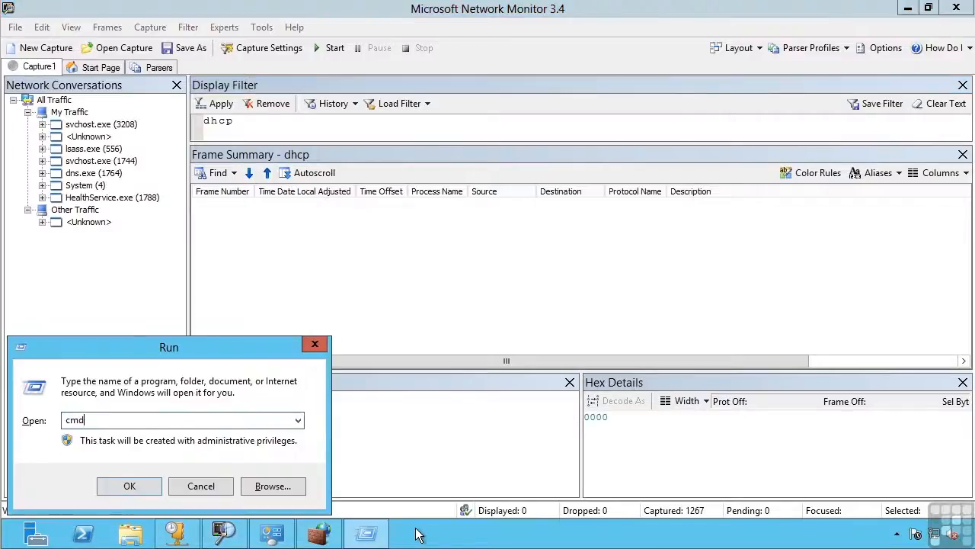
In a new prompt run netstat -an | find /i "listening" and scroll the listening ports
{"action": "left_click", "coordinate": [128, 484]}
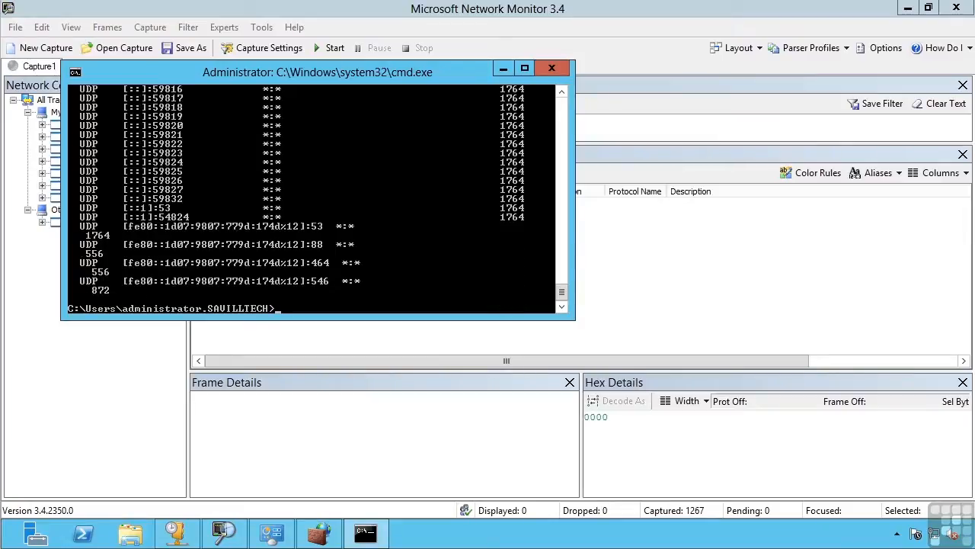
{"action": "type", "text": "n"}
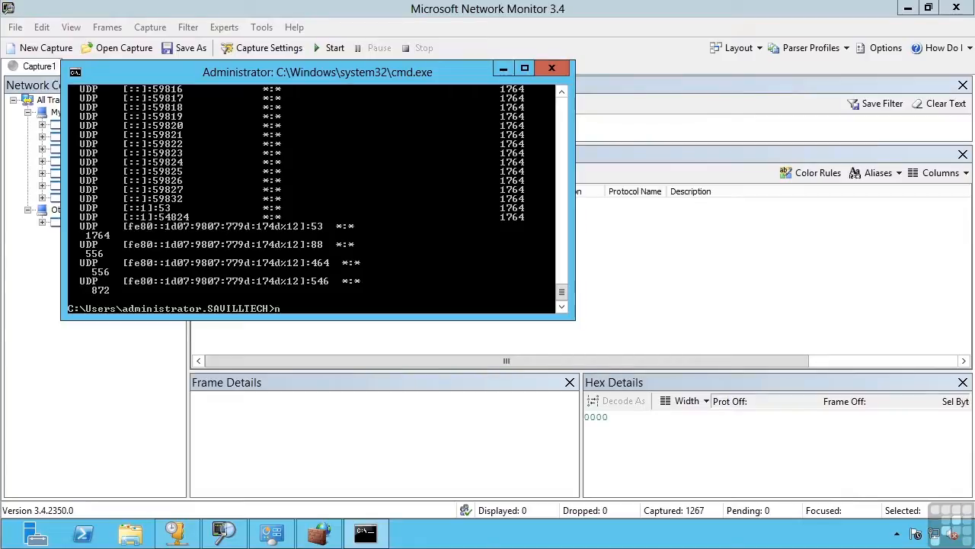
{"action": "type", "text": "etstat"}
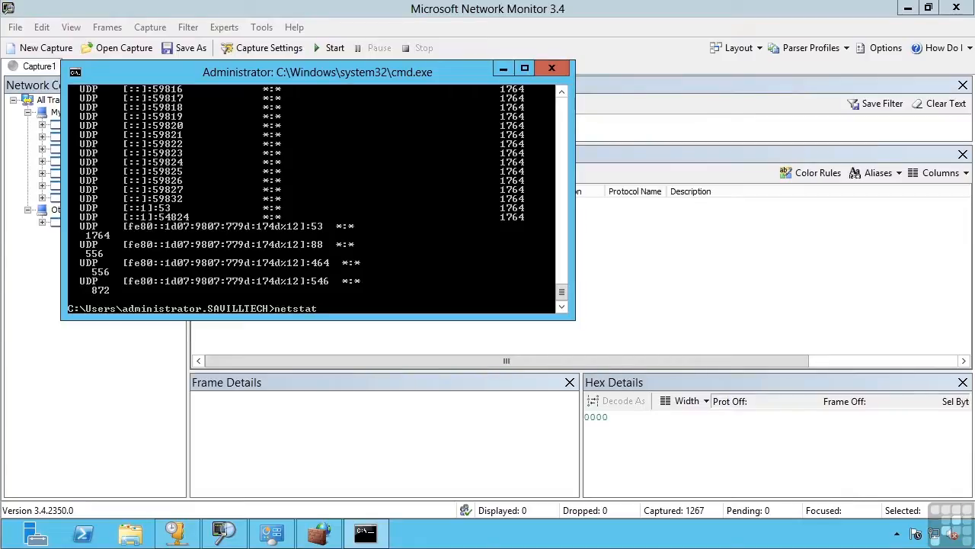
{"action": "type", "text": "-an !"}
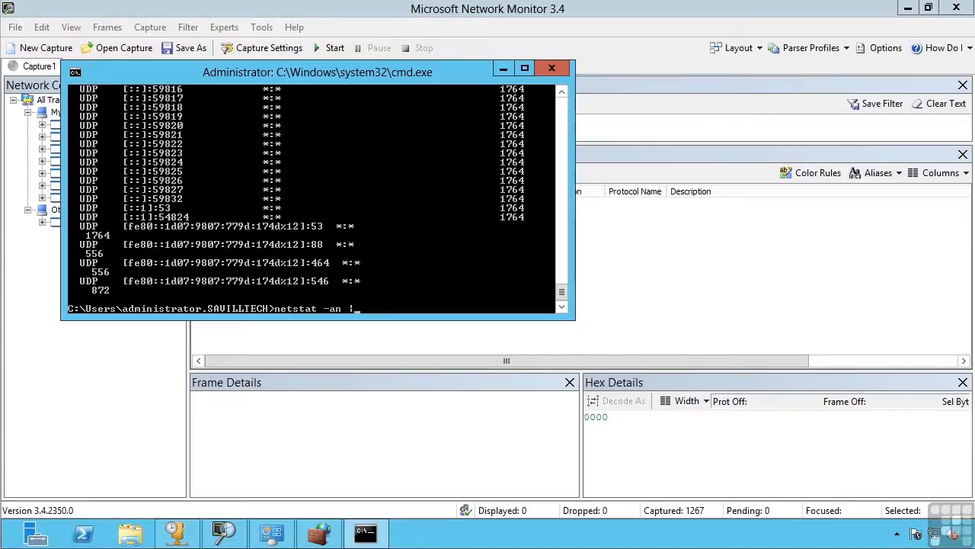
{"action": "type", "text": "find"}
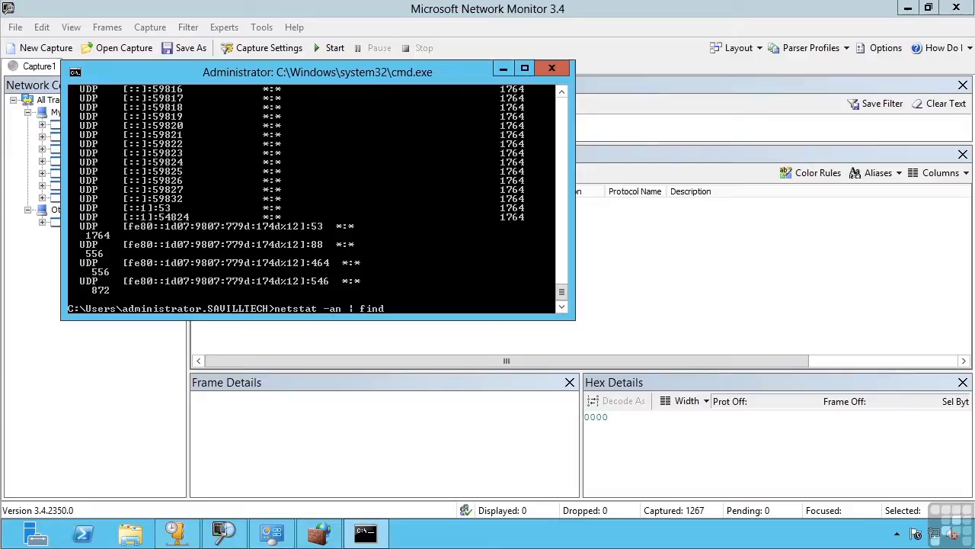
{"action": "type", "text": "/i \"listening"}
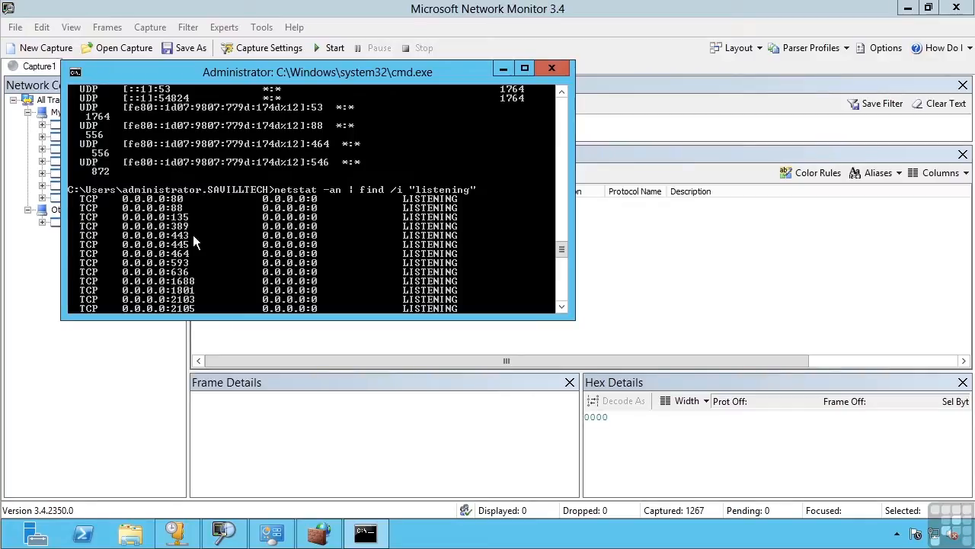
{"action": "mouse_move", "coordinate": [192, 252]}
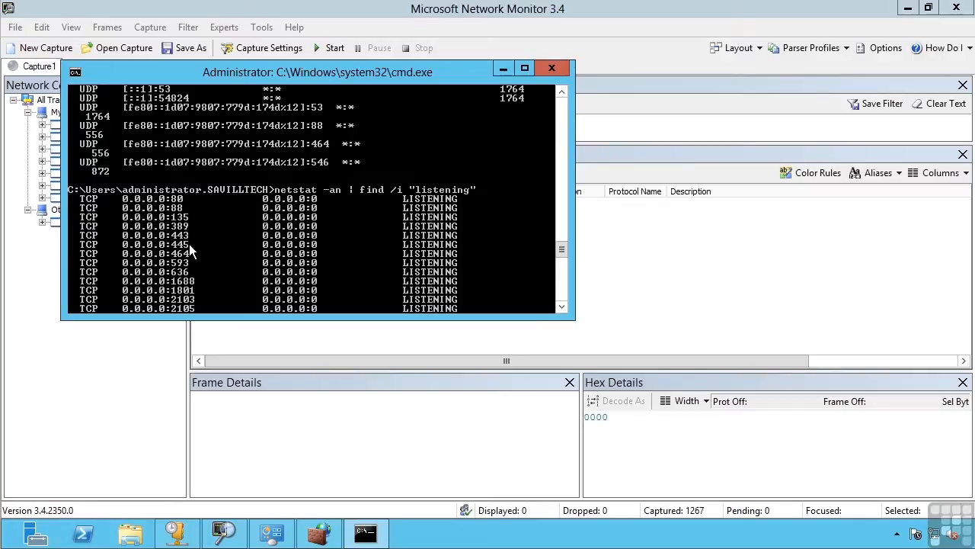
{"action": "scroll", "scroll_direction": "down", "scroll_amount": 3}
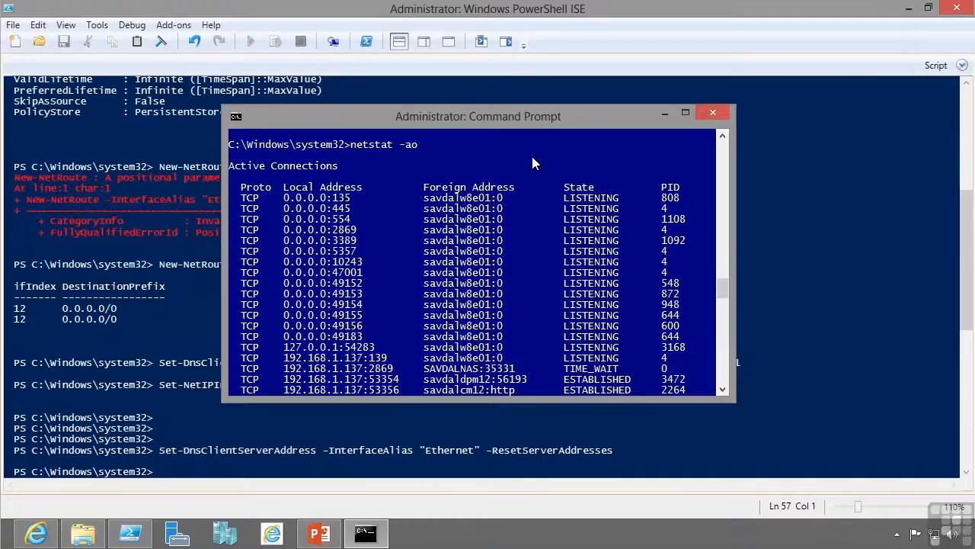
Start a Network Monitor capture on Capture1 and run nslookup savdalfs01 meanwhile
{"action": "scroll", "scroll_direction": "down", "scroll_amount": 3}
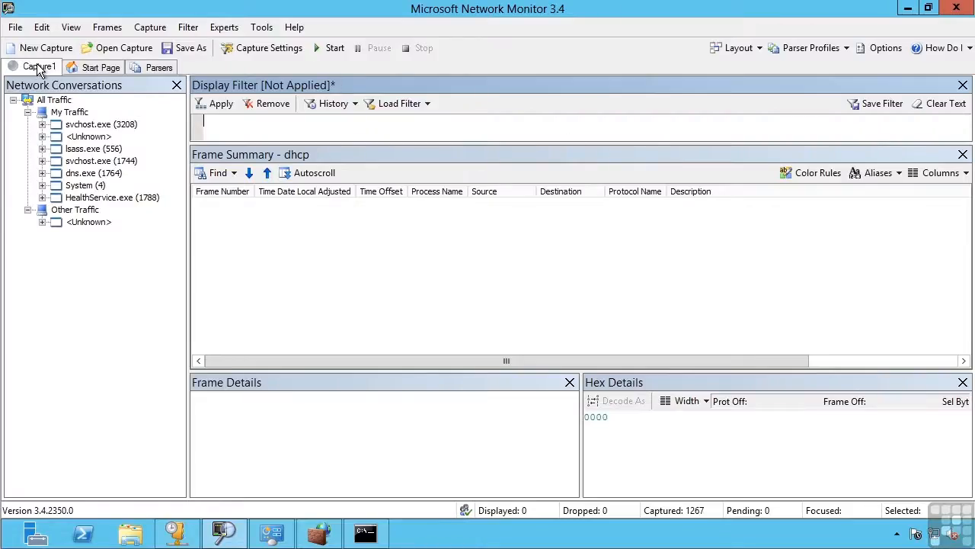
{"action": "left_click", "coordinate": [335, 47]}
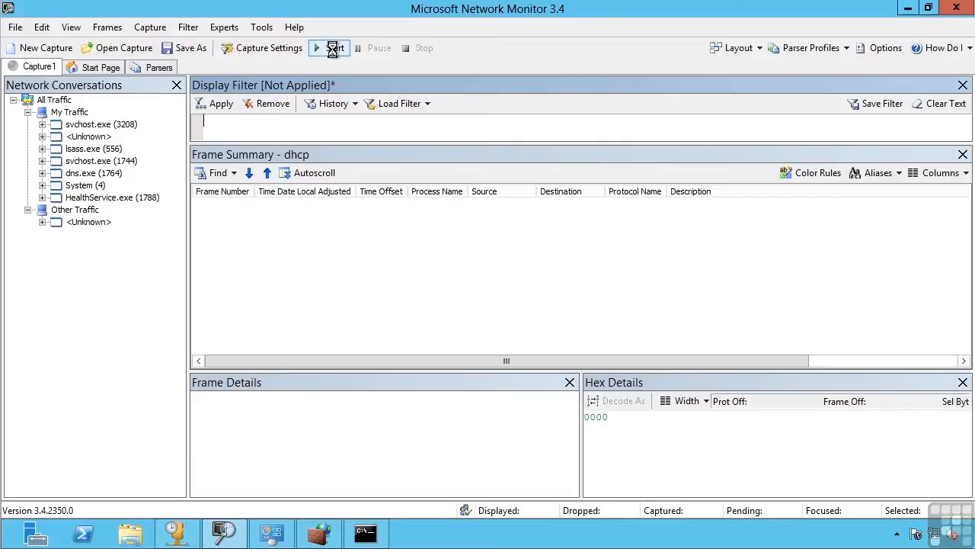
{"action": "left_click", "coordinate": [334, 47]}
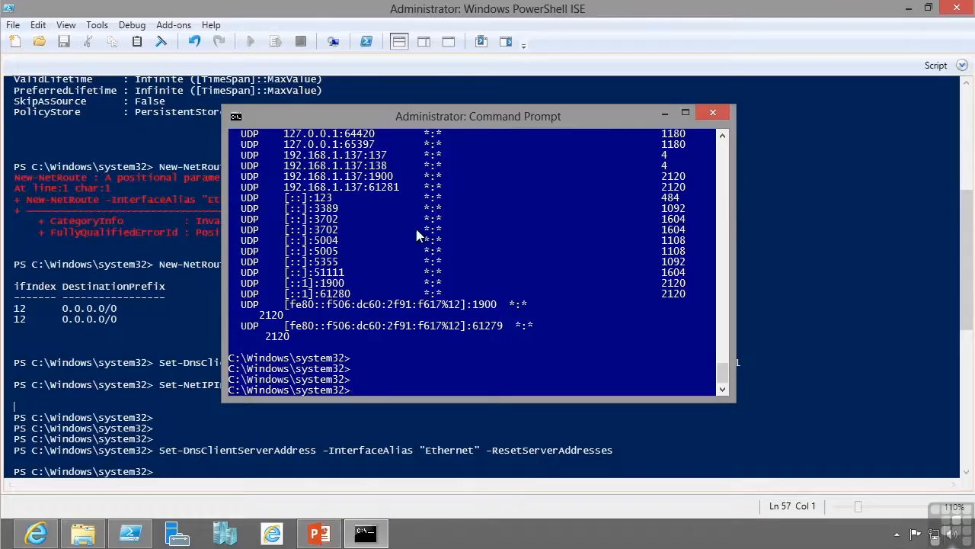
{"action": "type", "text": "nslookup sav"}
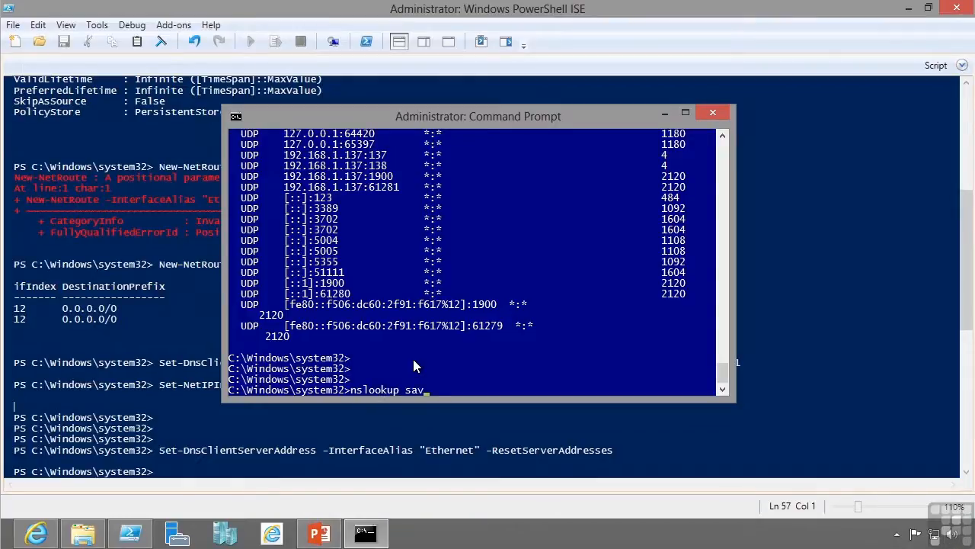
{"action": "type", "text": "dalfs01"}
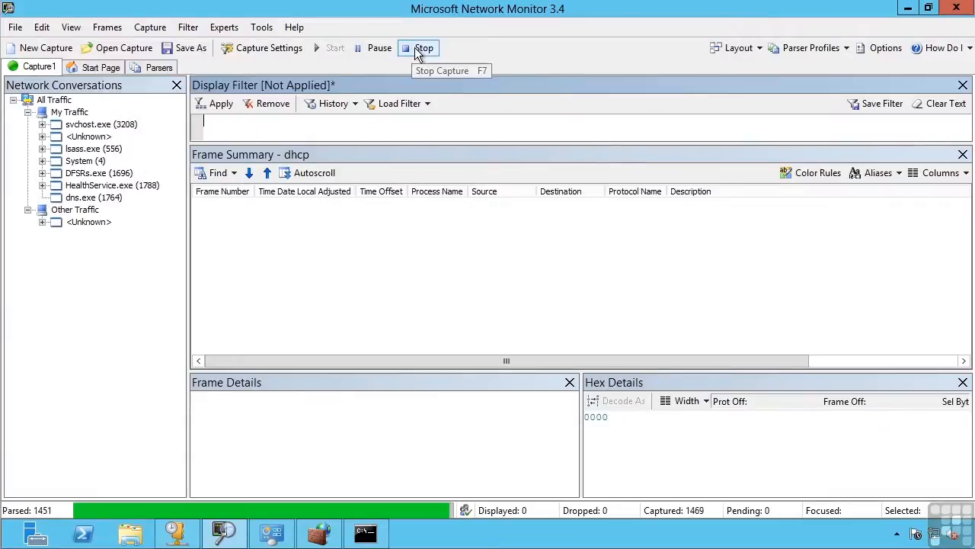
Stop the capture and filter the frame list to DNS traffic only
{"action": "left_click", "coordinate": [424, 48]}
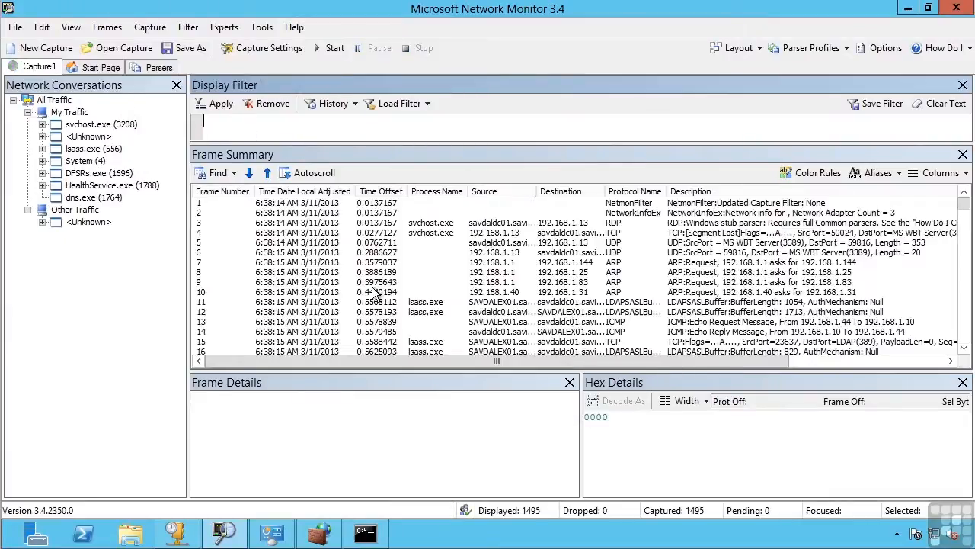
{"action": "mouse_move", "coordinate": [241, 125]}
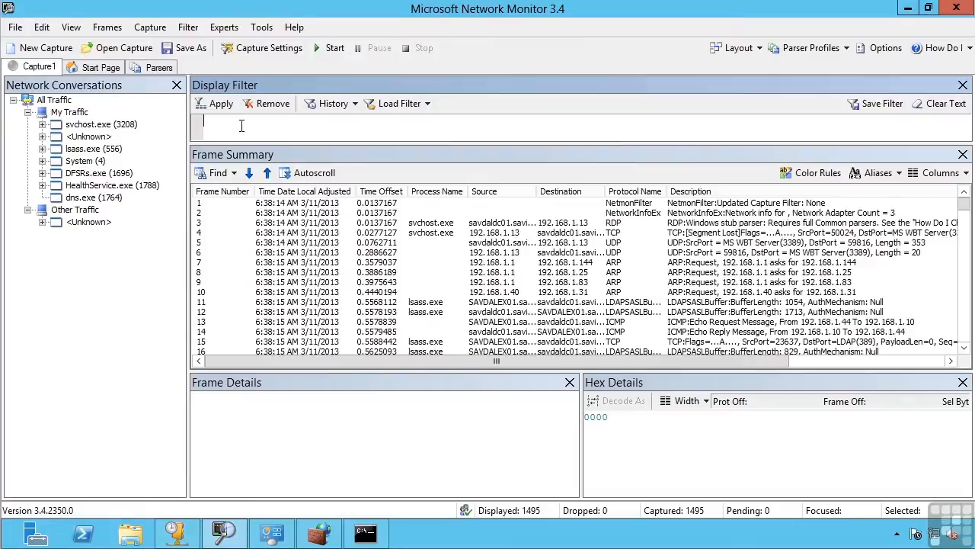
{"action": "type", "text": "dns"}
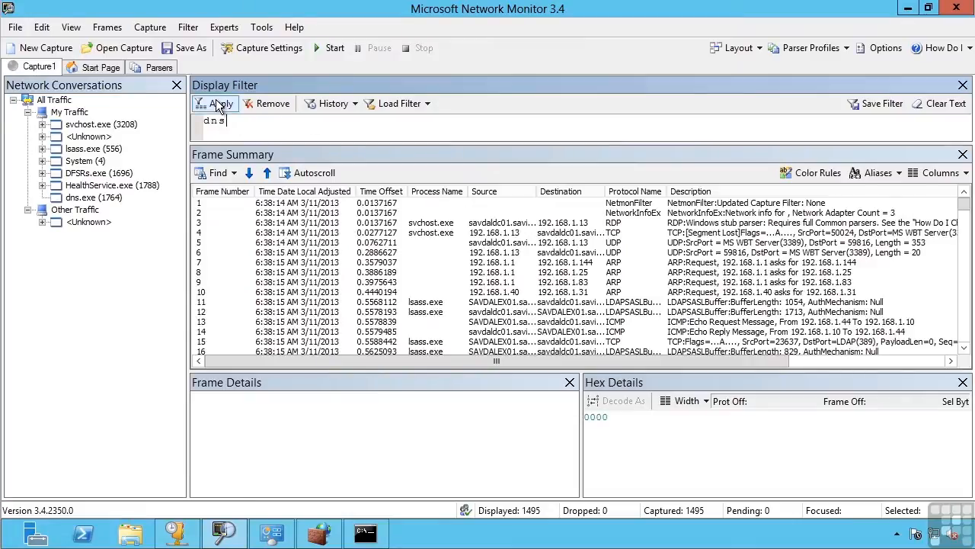
{"action": "left_click", "coordinate": [215, 104]}
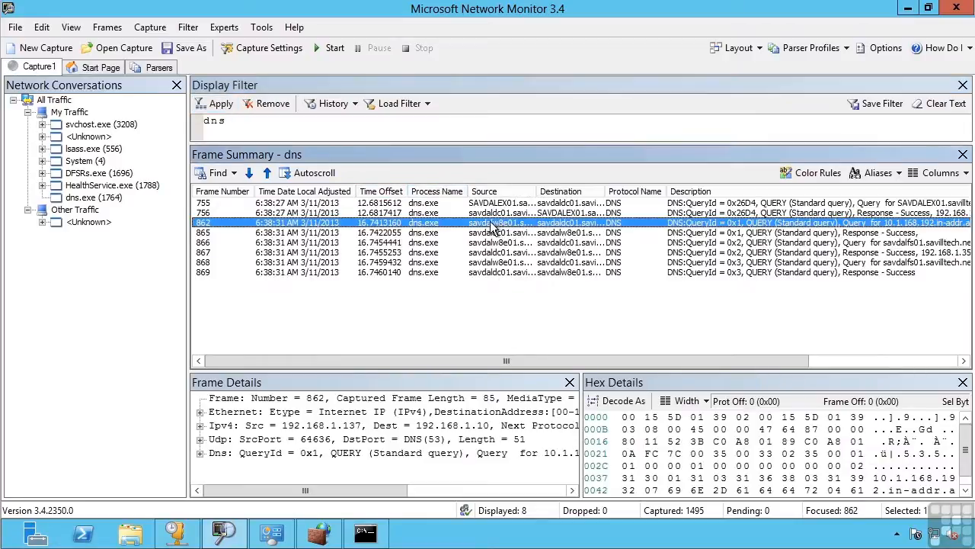
{"action": "mouse_move", "coordinate": [579, 221]}
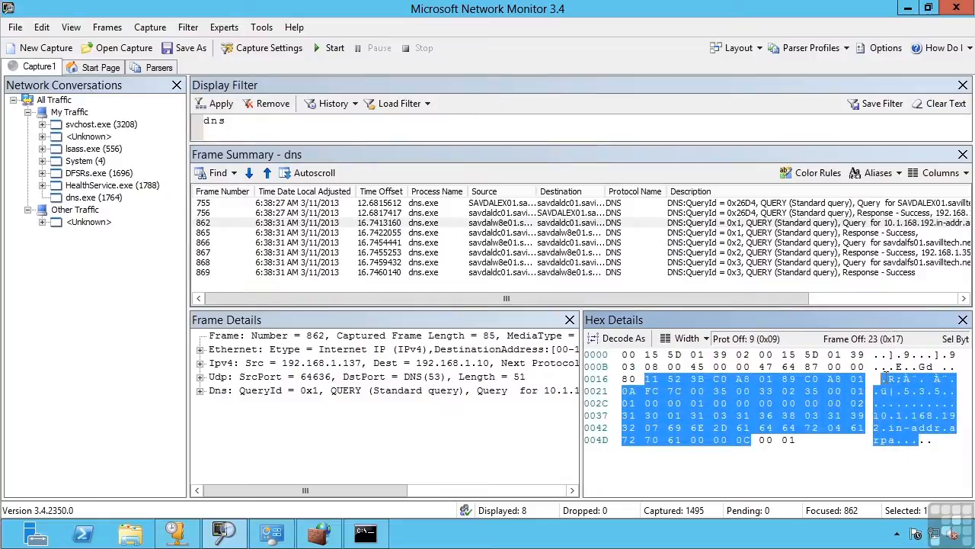
Inspect the savdalfs01.savilltech.net IPv4/IPv6 queries and the 192.168.1.35 response in frames 862–868
{"action": "left_click", "coordinate": [229, 390]}
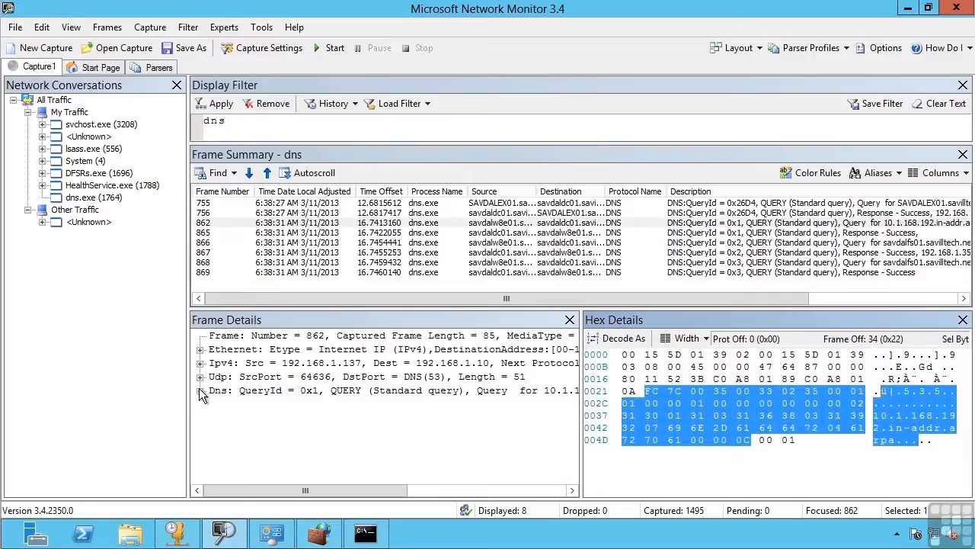
{"action": "left_click", "coordinate": [201, 390]}
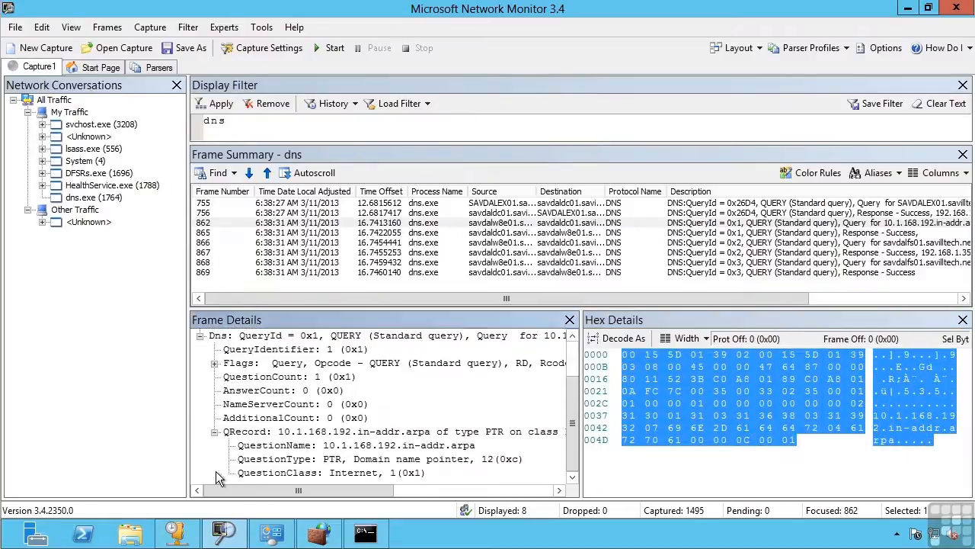
{"action": "left_click", "coordinate": [533, 262]}
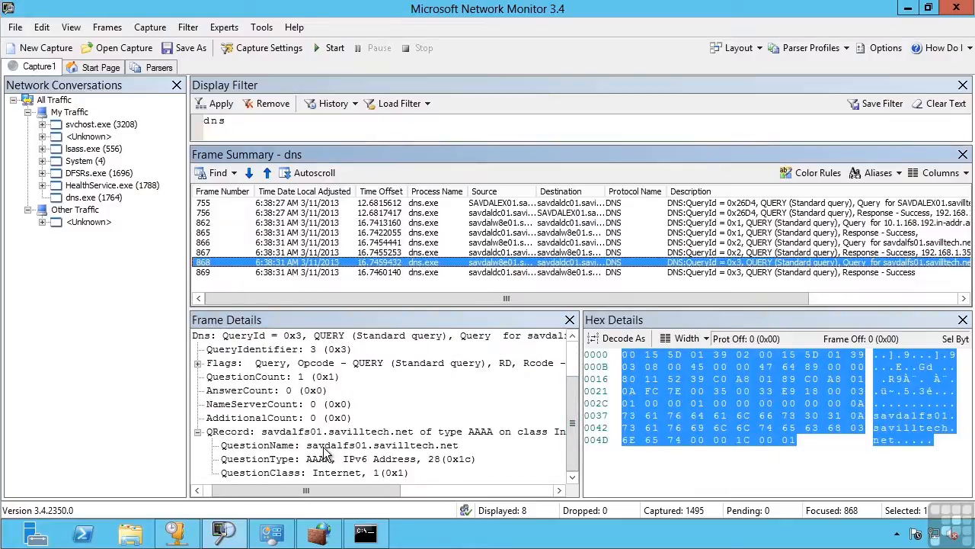
{"action": "left_click", "coordinate": [503, 242]}
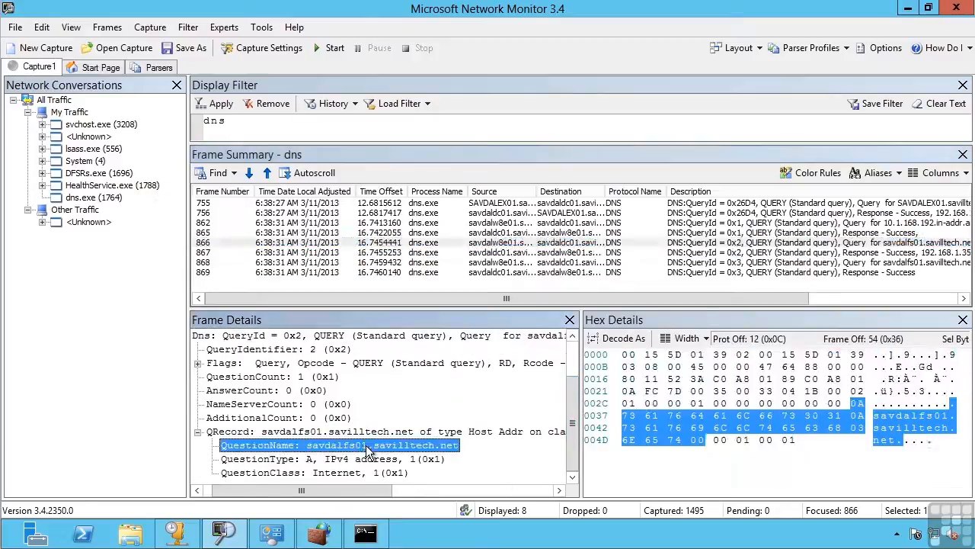
{"action": "mouse_move", "coordinate": [412, 465]}
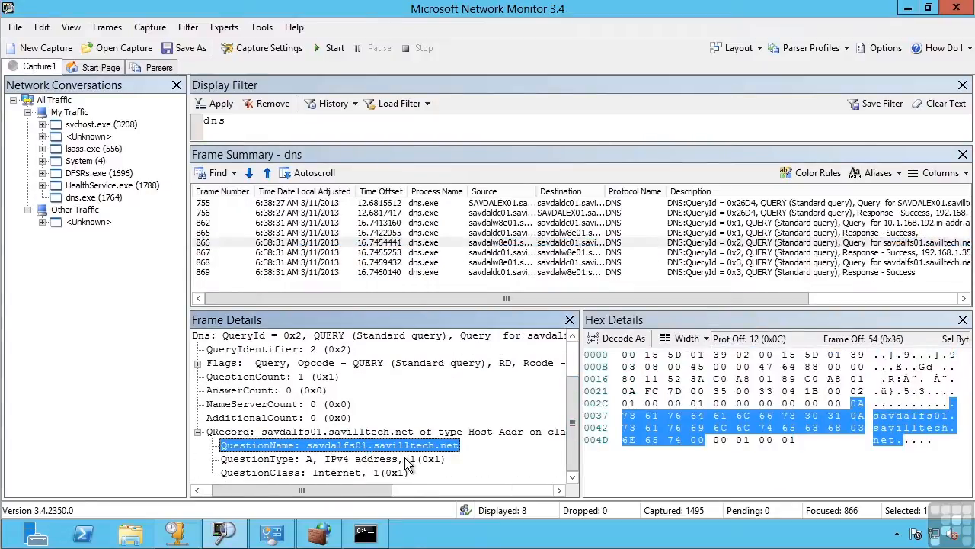
{"action": "left_click", "coordinate": [503, 243]}
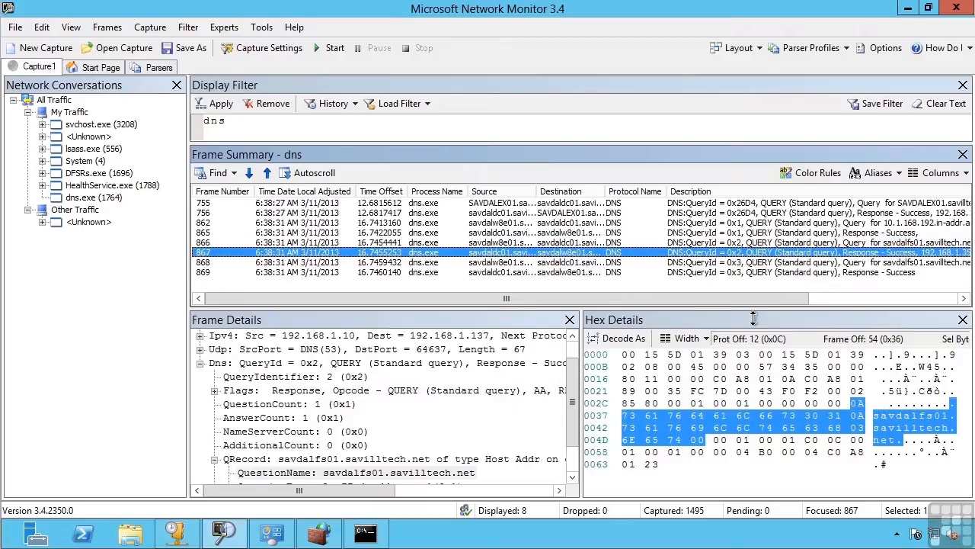
{"action": "scroll", "scroll_direction": "down", "scroll_amount": 3}
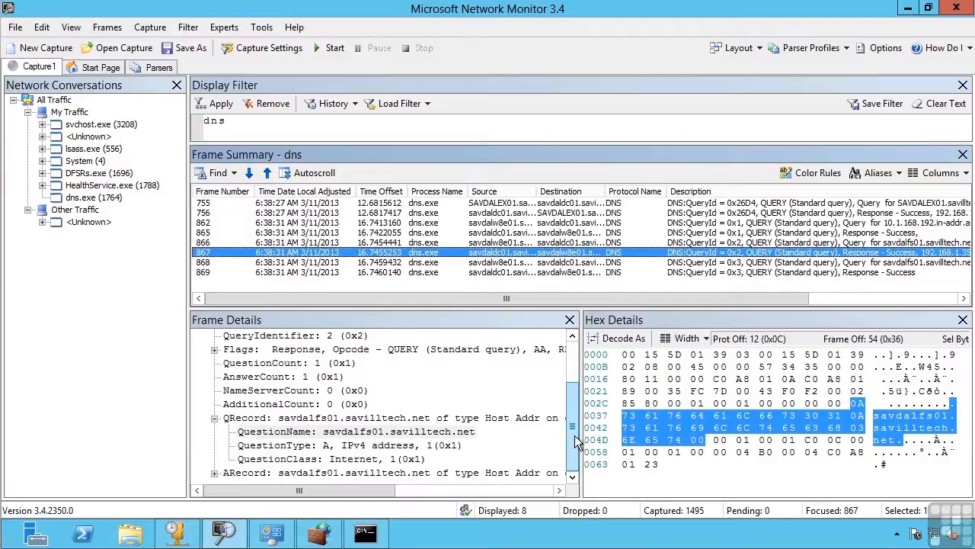
{"action": "scroll", "scroll_direction": "down", "scroll_amount": 3}
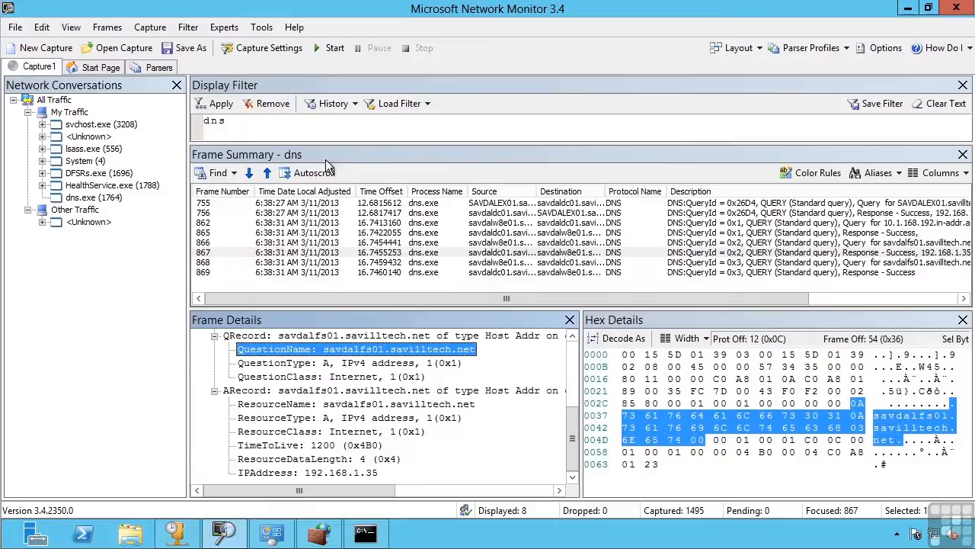
{"action": "mouse_move", "coordinate": [275, 107]}
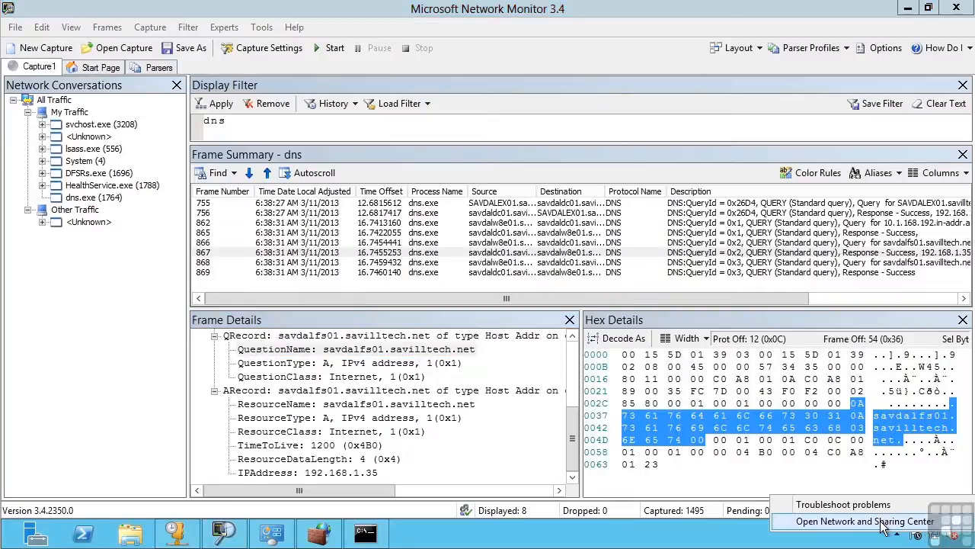
Review the Ethernet adapter details: IPv4 192.168.1.10, gateway 192.168.1.1, DNS 192.168.1.11, then close them
{"action": "left_click", "coordinate": [866, 521]}
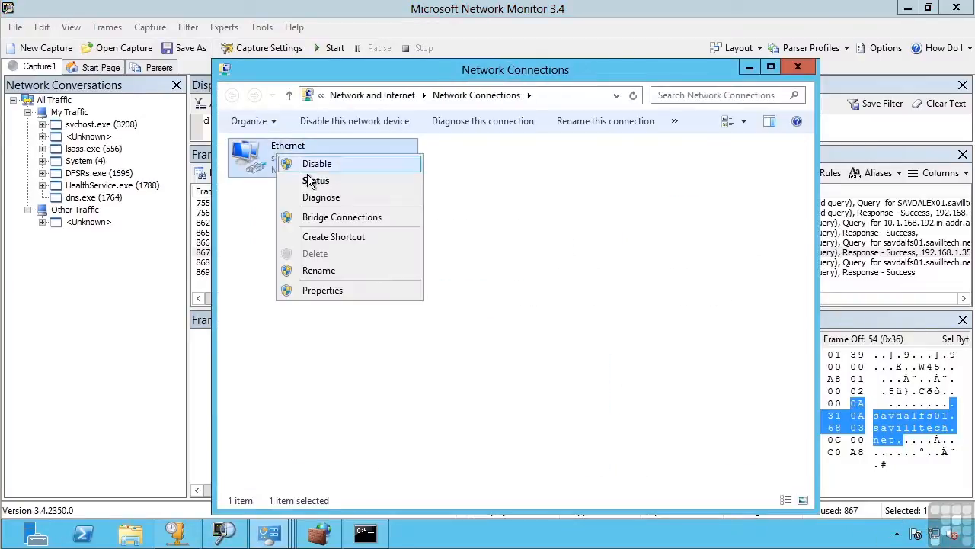
{"action": "left_click", "coordinate": [316, 179]}
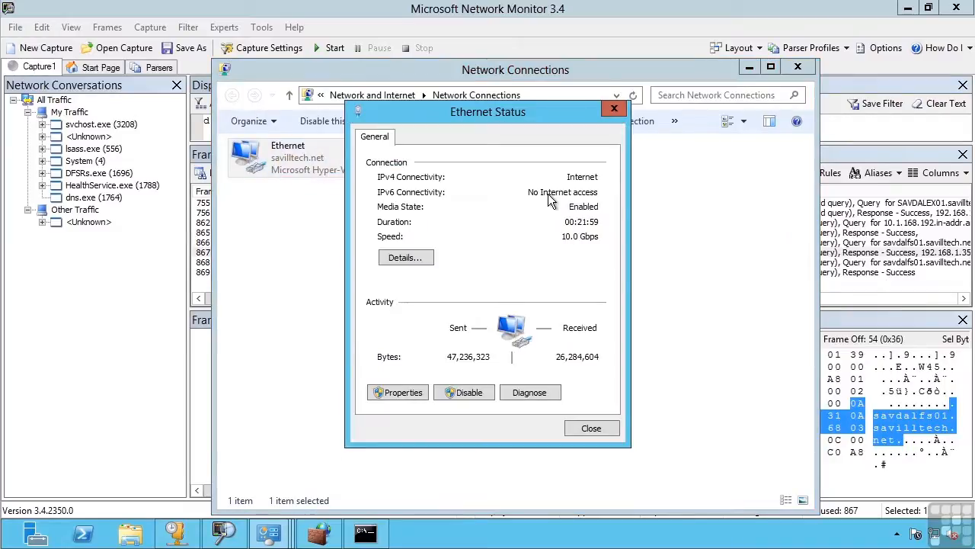
{"action": "mouse_move", "coordinate": [571, 277]}
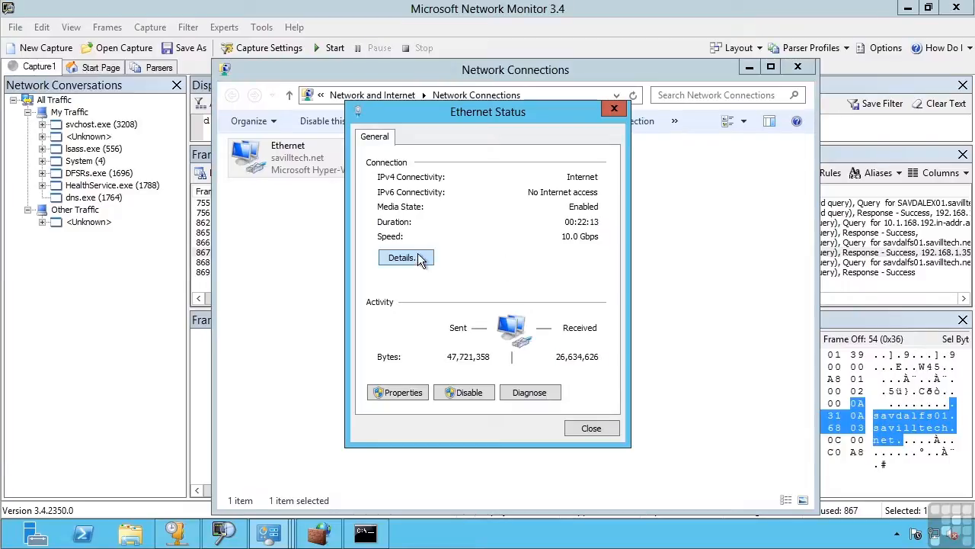
{"action": "left_click", "coordinate": [406, 258]}
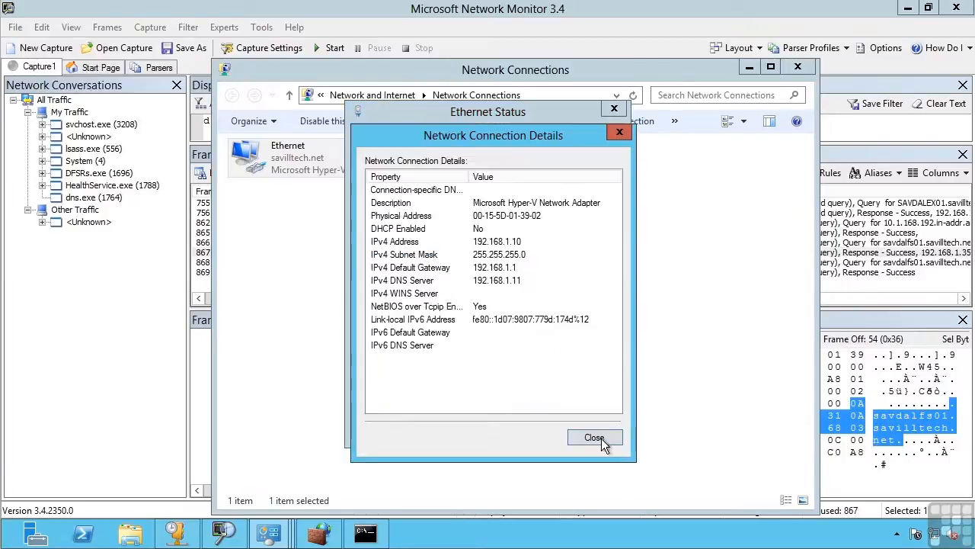
{"action": "left_click", "coordinate": [595, 438]}
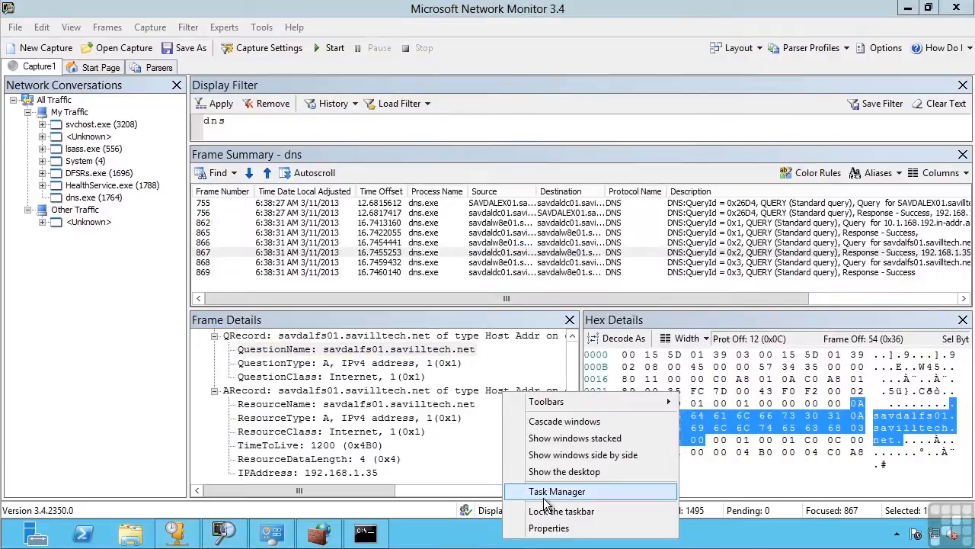
View the Ethernet adapter's throughput at 192.168.1.10 in Task Manager Performance and launch Resource Monitor
{"action": "left_click", "coordinate": [558, 491]}
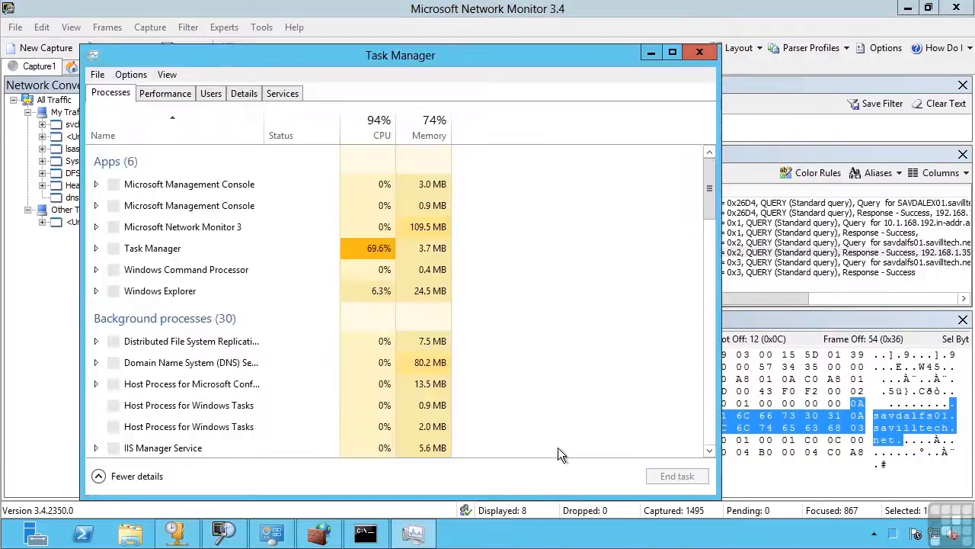
{"action": "left_click", "coordinate": [164, 93]}
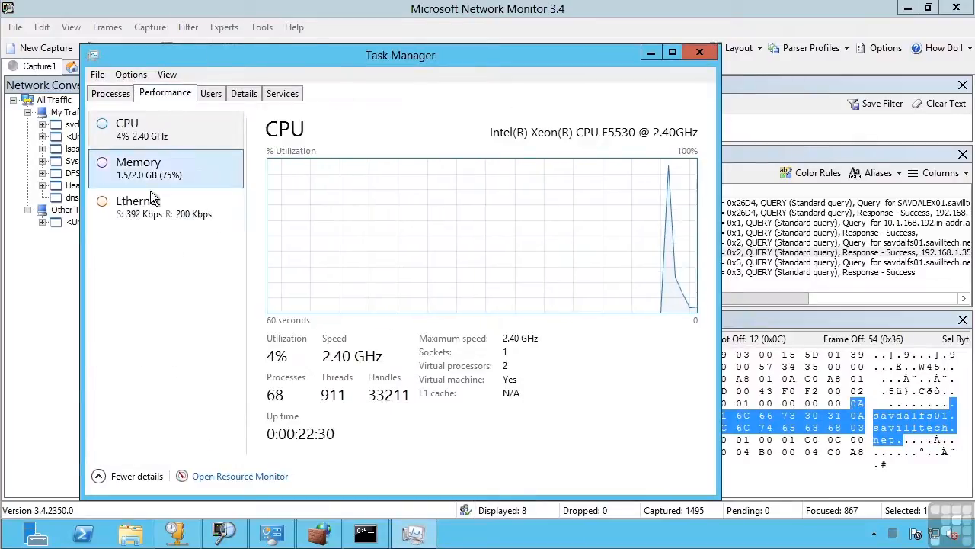
{"action": "left_click", "coordinate": [137, 202]}
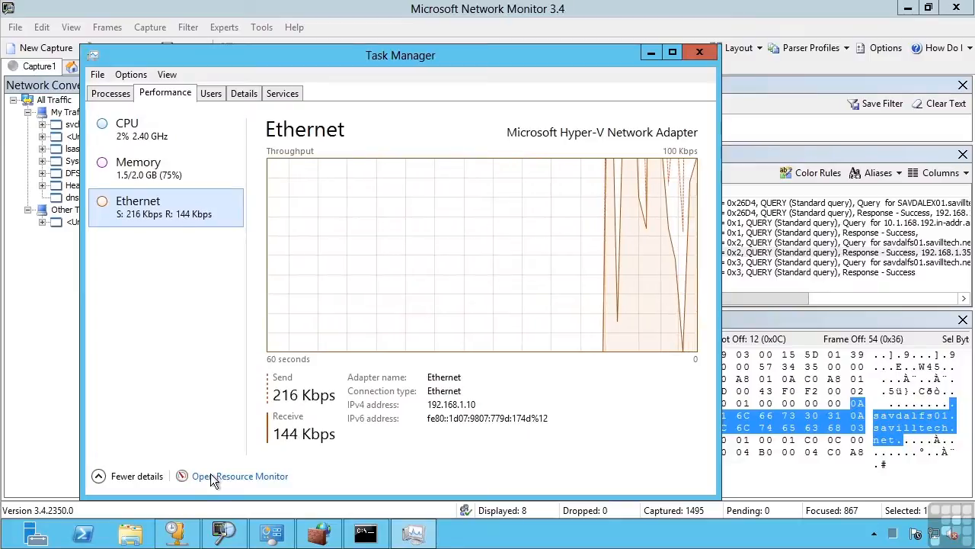
{"action": "left_click", "coordinate": [239, 475]}
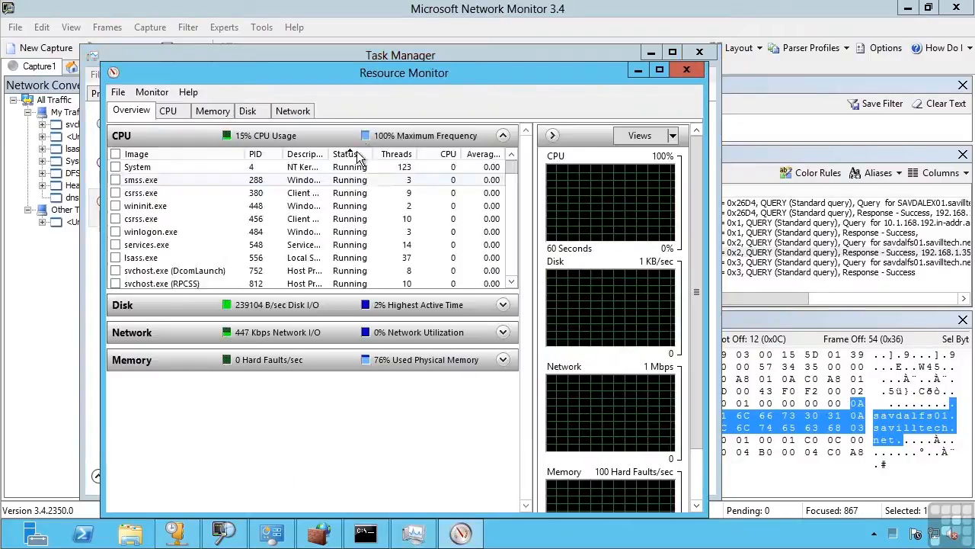
Show network-active processes and expand svchost.exe (termsrvc) network activity details
{"action": "left_click", "coordinate": [293, 109]}
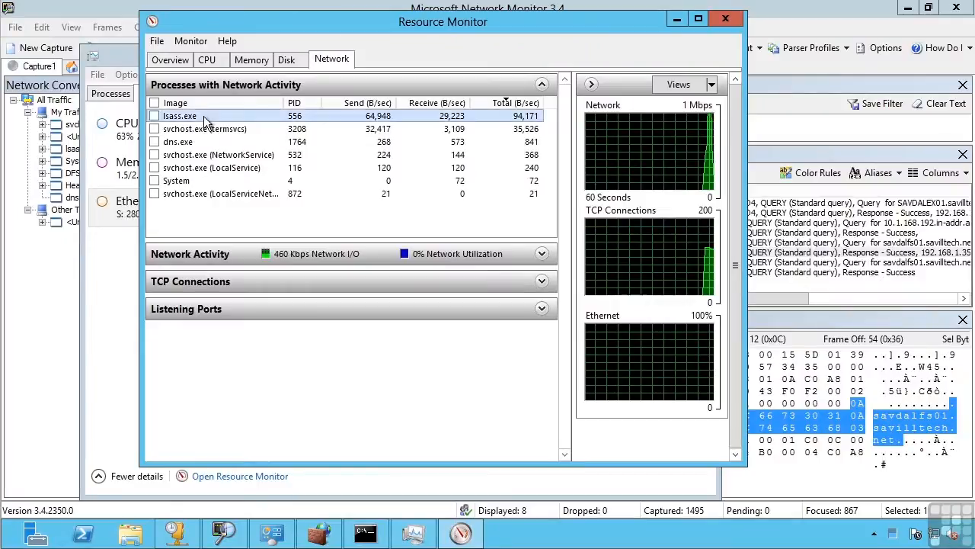
{"action": "left_click", "coordinate": [204, 128]}
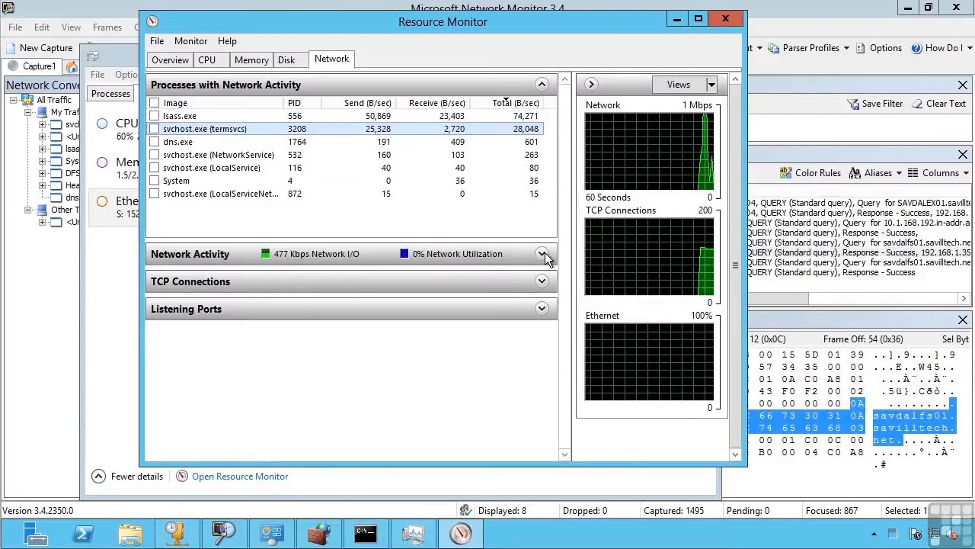
{"action": "left_click", "coordinate": [543, 253]}
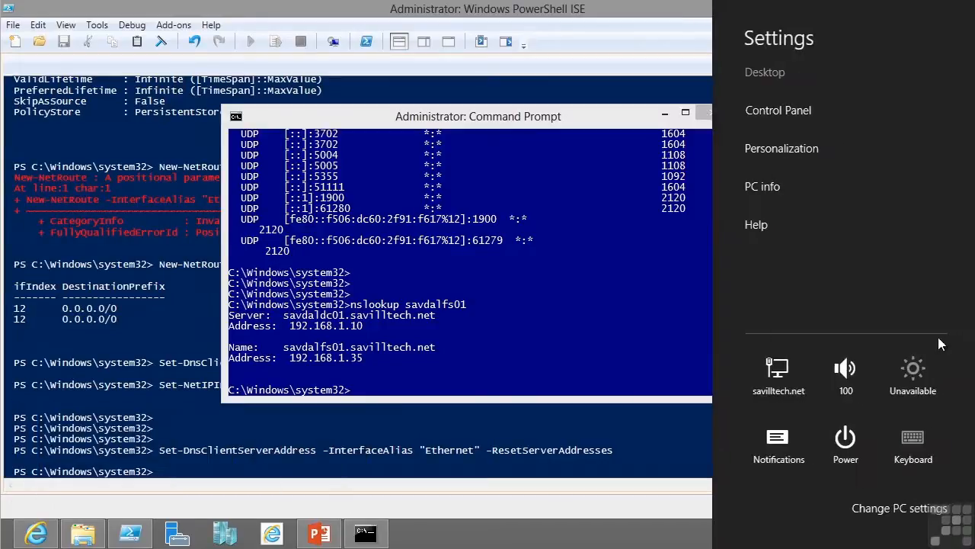
Enable the Telnet Client feature via Programs and Features > Windows features and confirm the change
{"action": "left_click", "coordinate": [777, 109]}
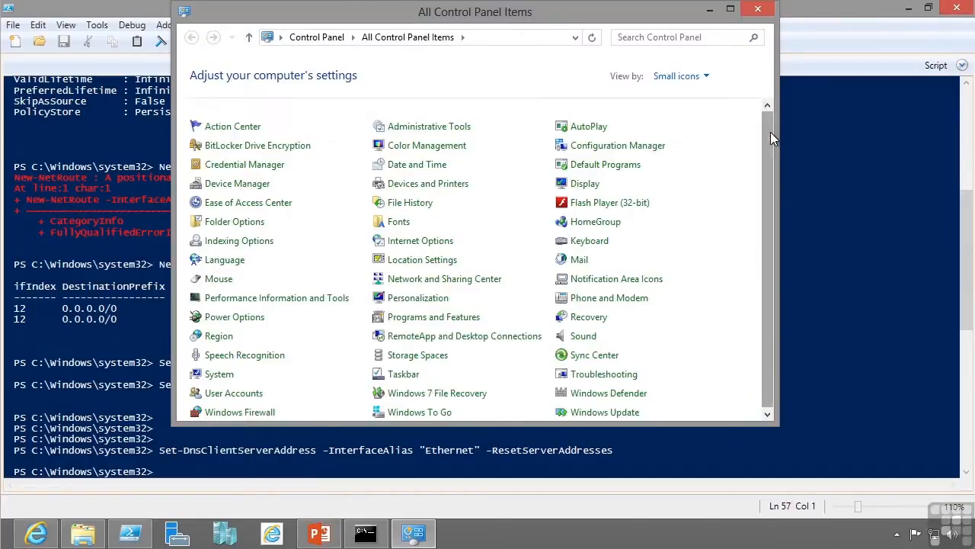
{"action": "left_click", "coordinate": [433, 316]}
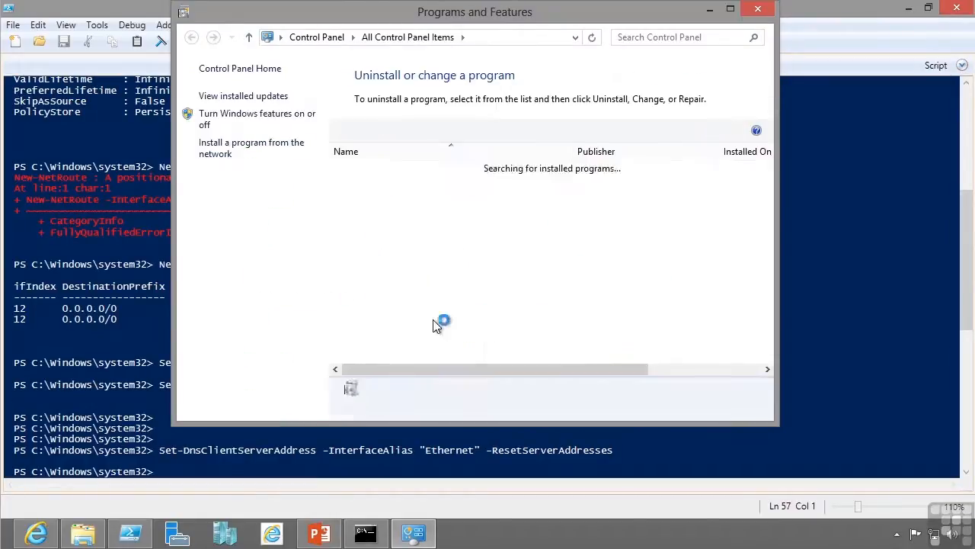
{"action": "left_click", "coordinate": [257, 119]}
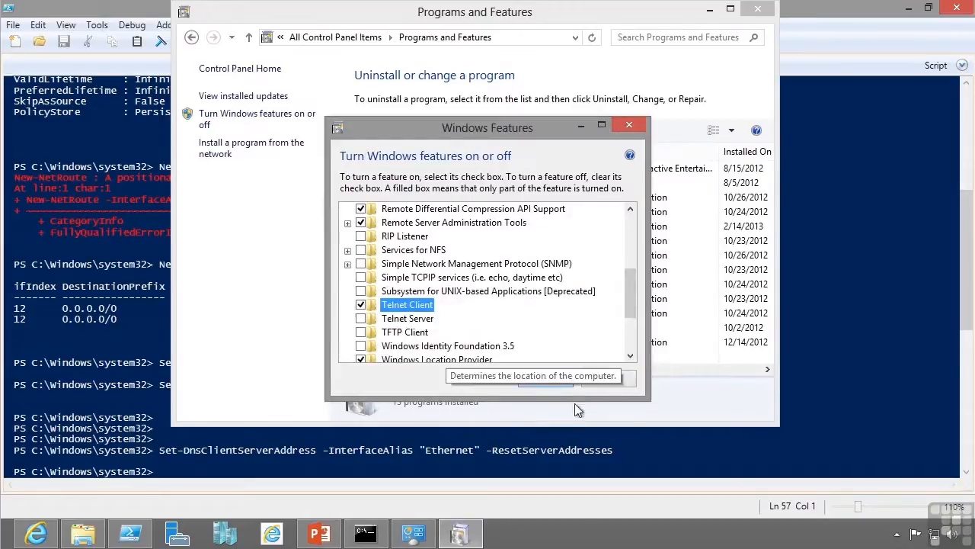
{"action": "left_click", "coordinate": [543, 390]}
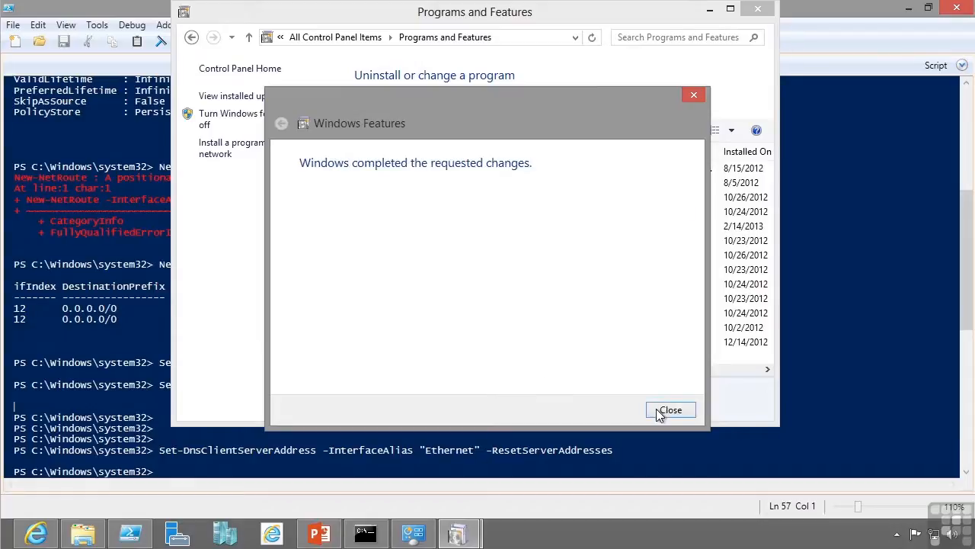
{"action": "left_click", "coordinate": [671, 408]}
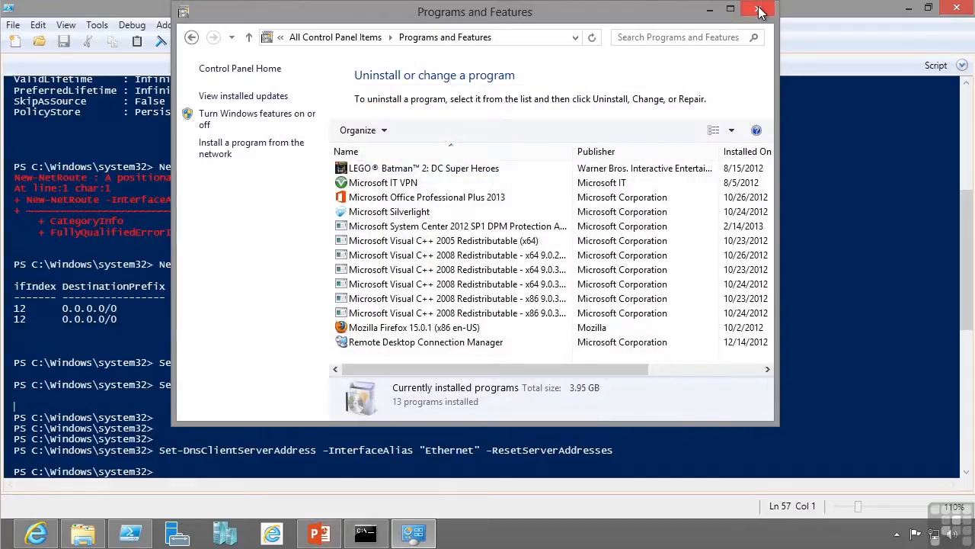
Return to Command Prompt and run telnet savdalex01 25 to reach the SMTP banner
{"action": "left_click", "coordinate": [758, 9]}
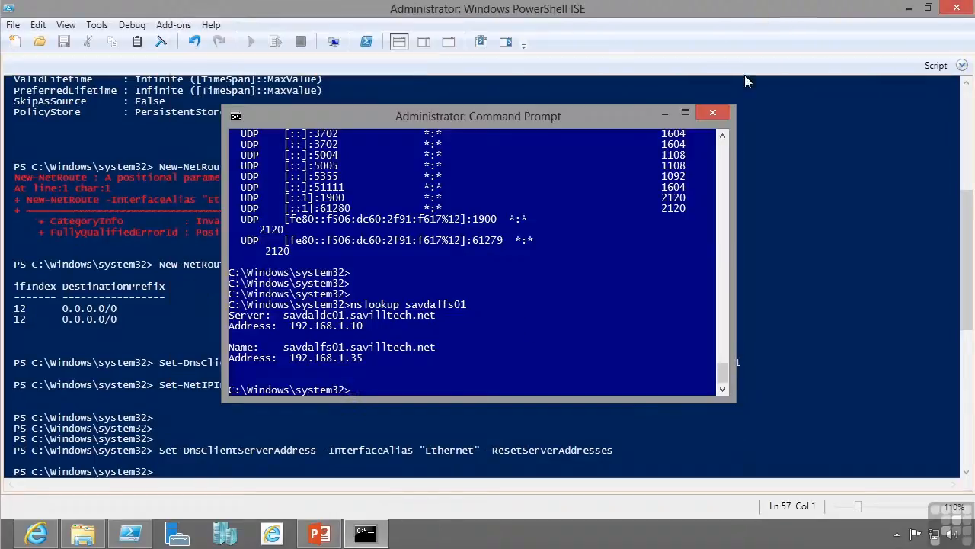
{"action": "mouse_move", "coordinate": [436, 334]}
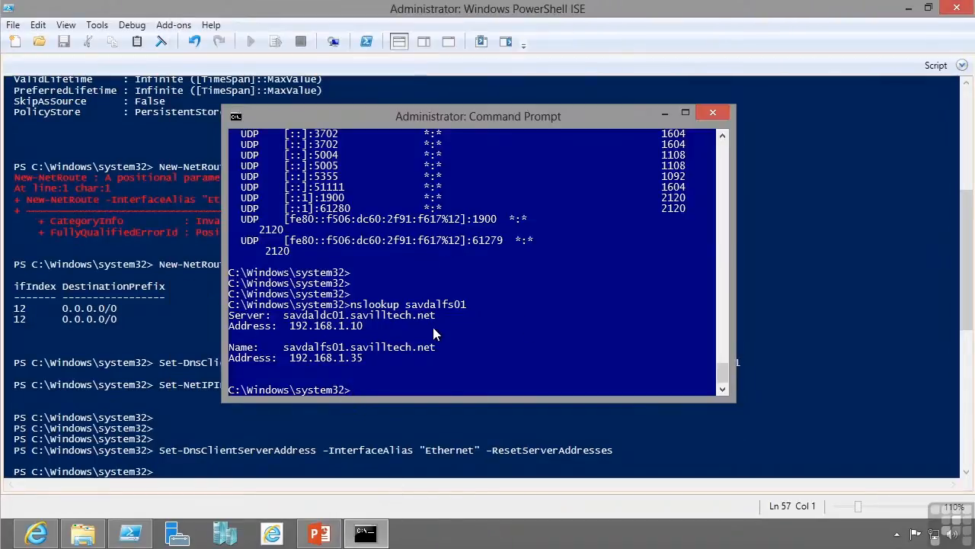
{"action": "type", "text": "telnet"}
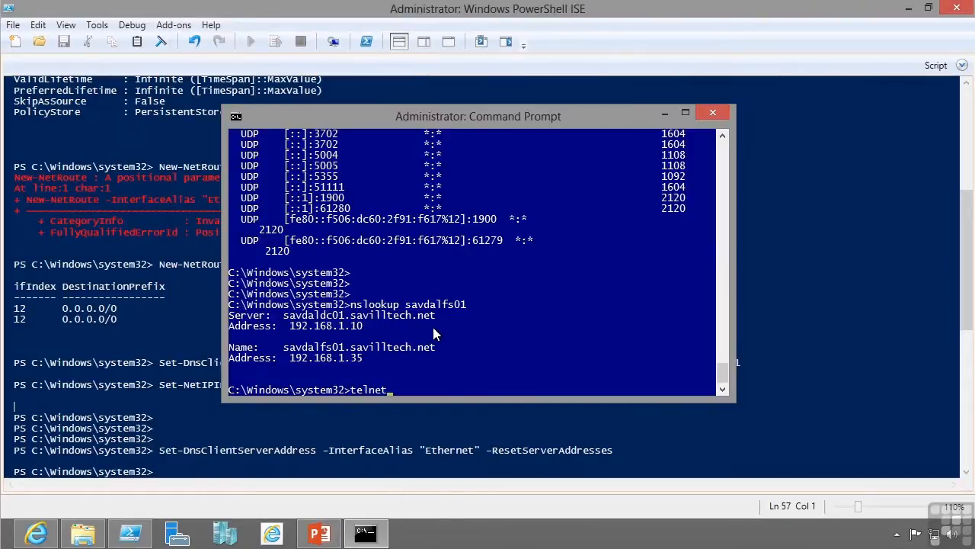
{"action": "type", "text": "savd"}
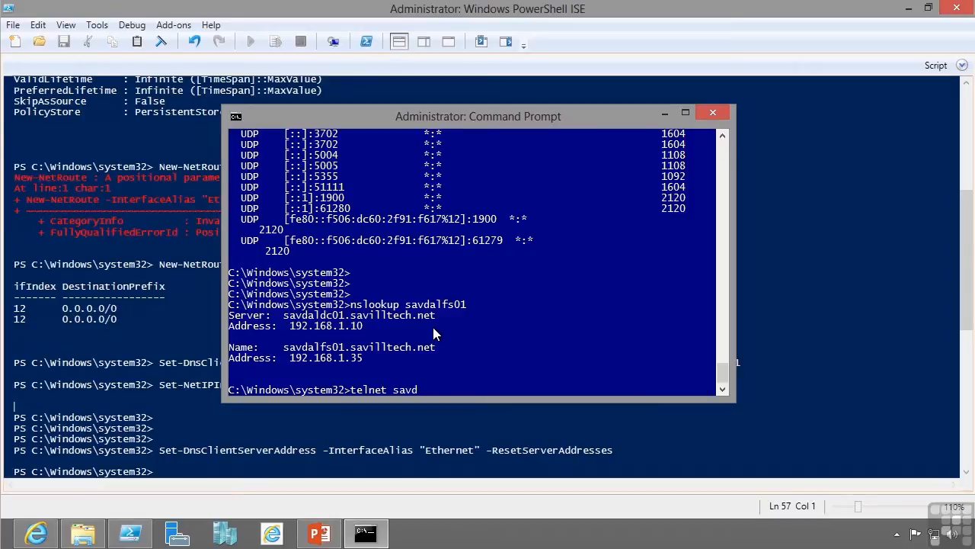
{"action": "type", "text": "alex01"}
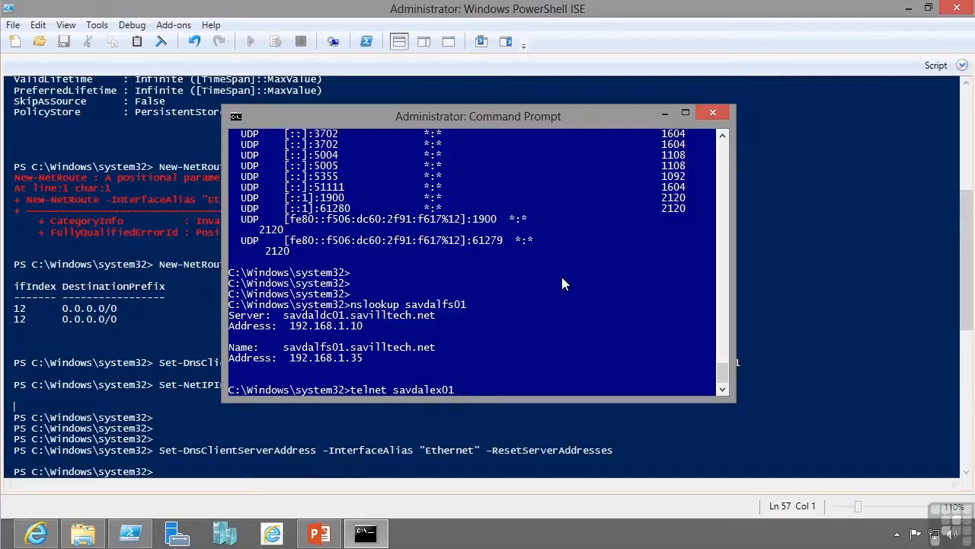
{"action": "type", "text": "25"}
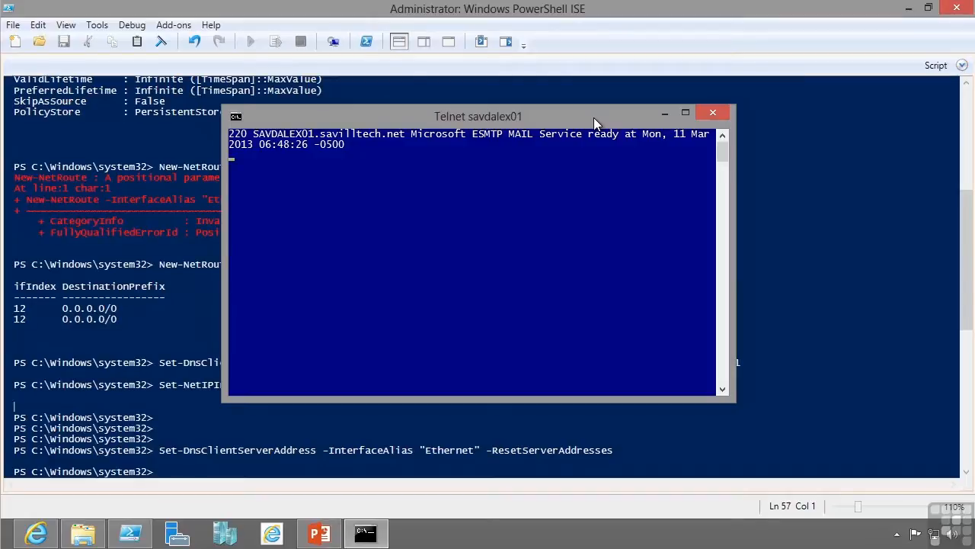
Send ehlo to list SMTP capabilities, quit the session, and retype telnet savdalex01 25
{"action": "type", "text": "ehlo"}
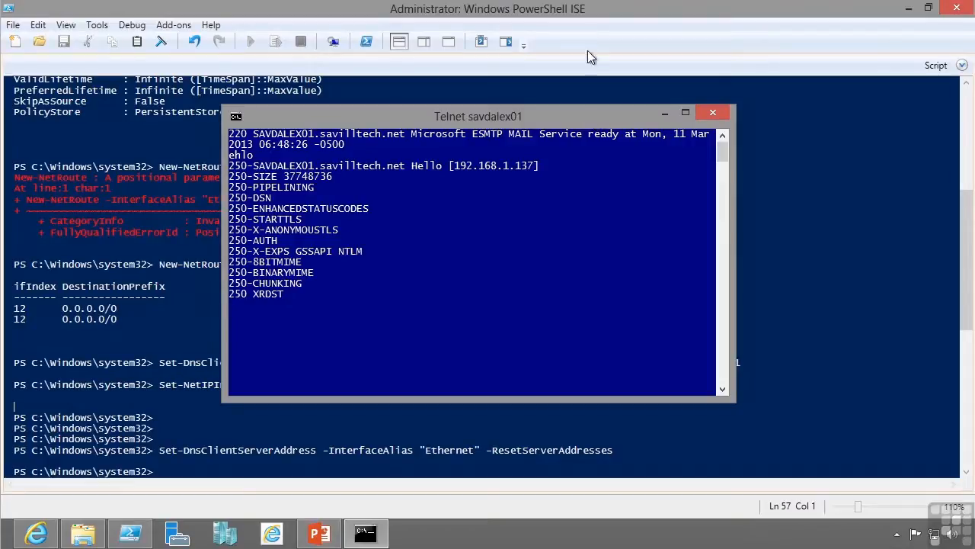
{"action": "type", "text": "qui"}
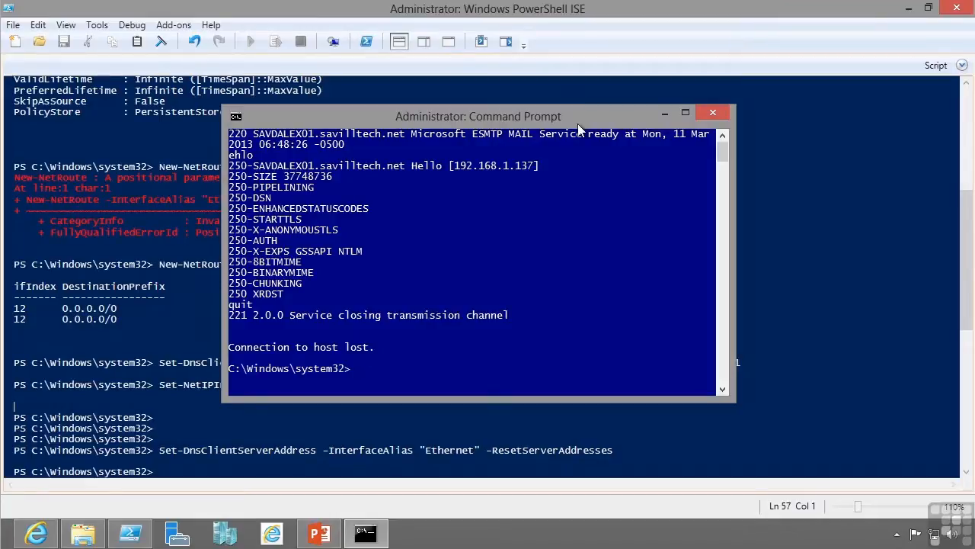
{"action": "type", "text": "telnet savdalex01 25"}
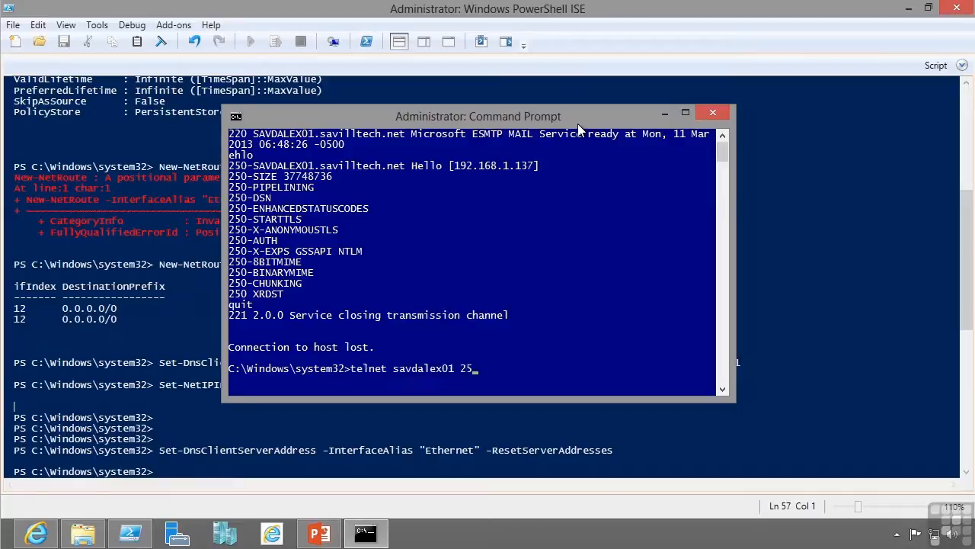